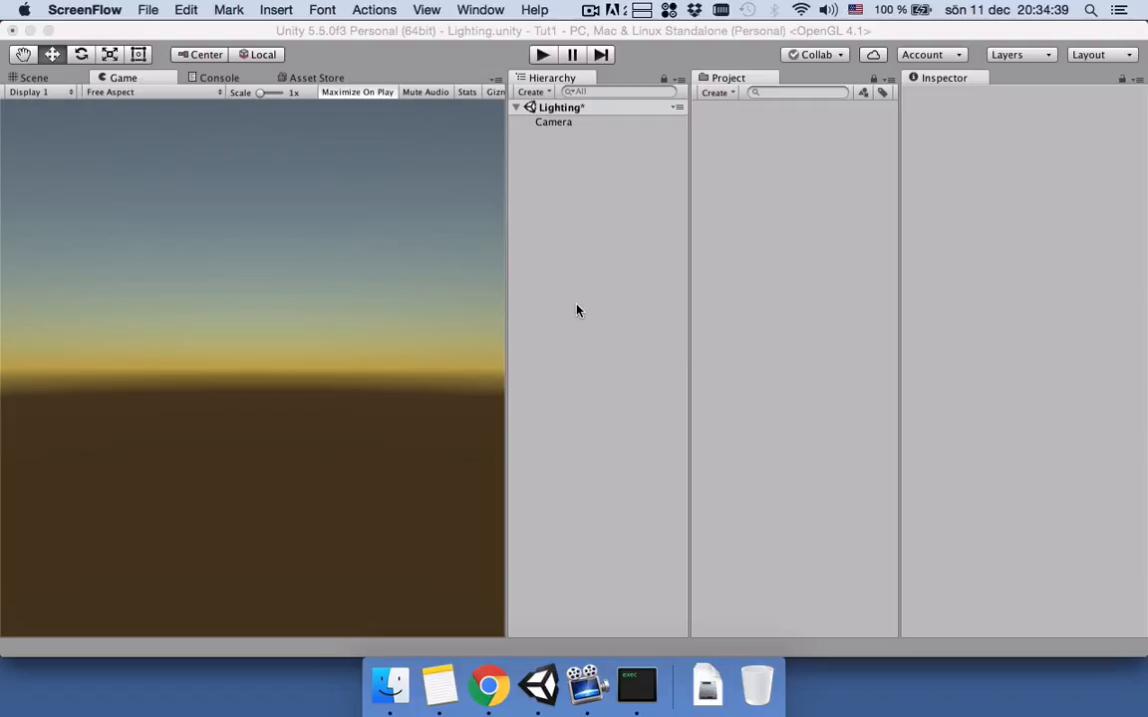
Step: Add a Cube to the scene and stretch it into a wide, flat wall
click(530, 92)
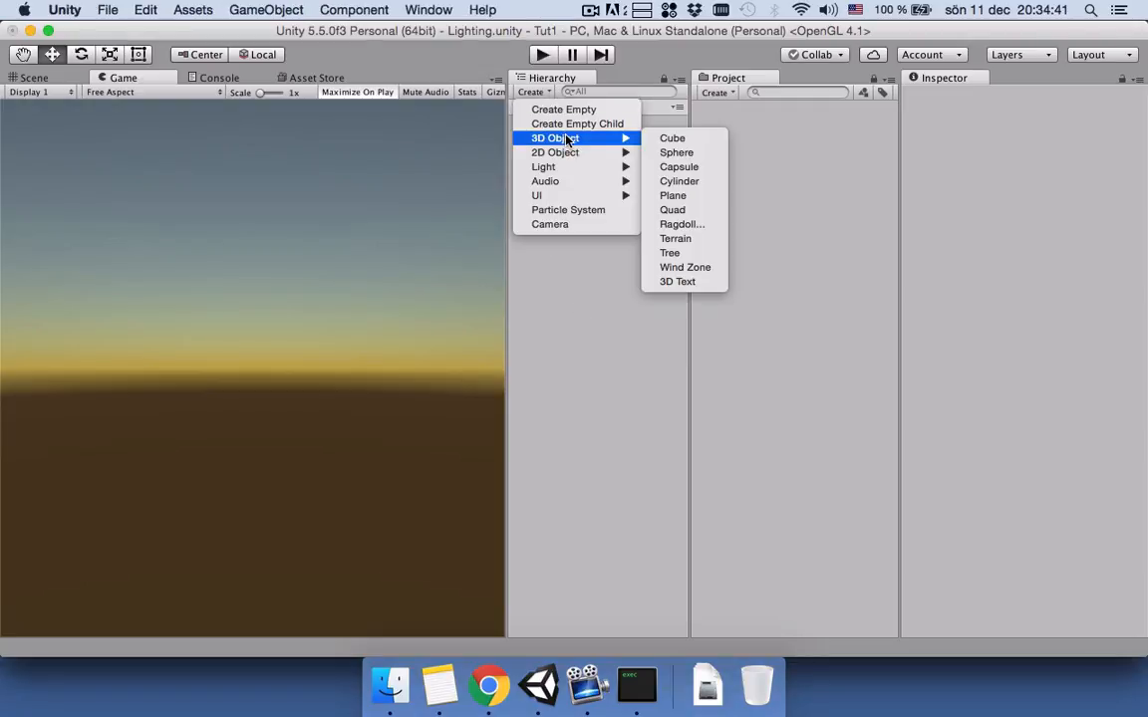
click(670, 137)
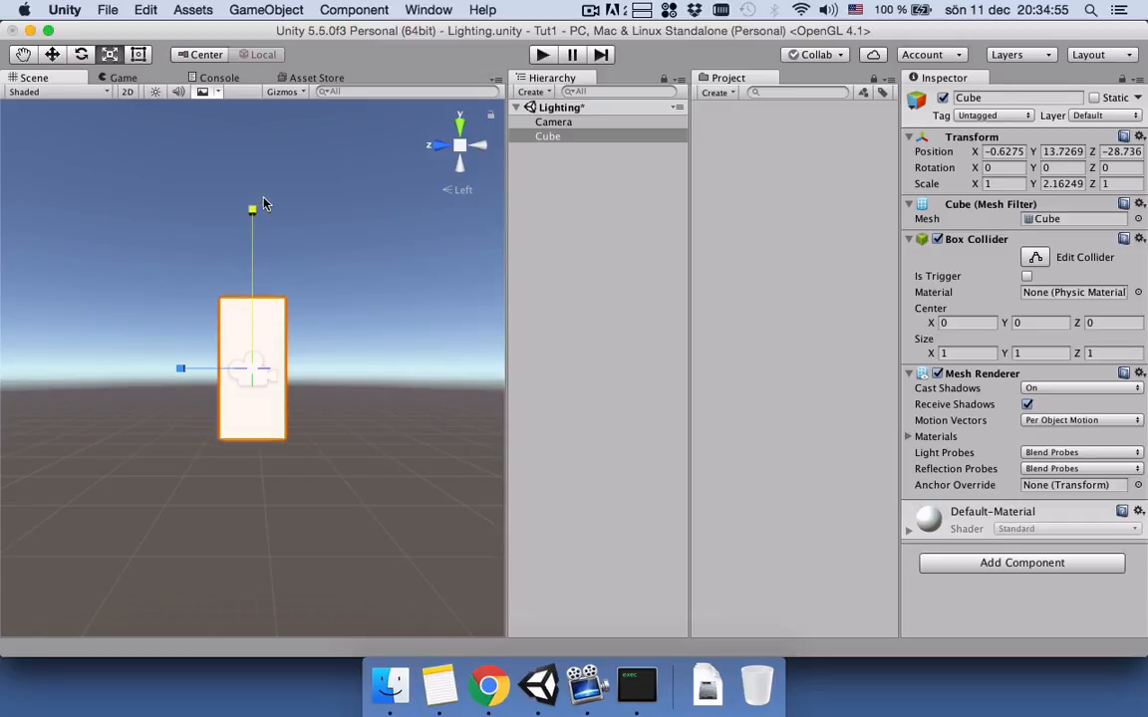
drag(180, 369, 8, 369)
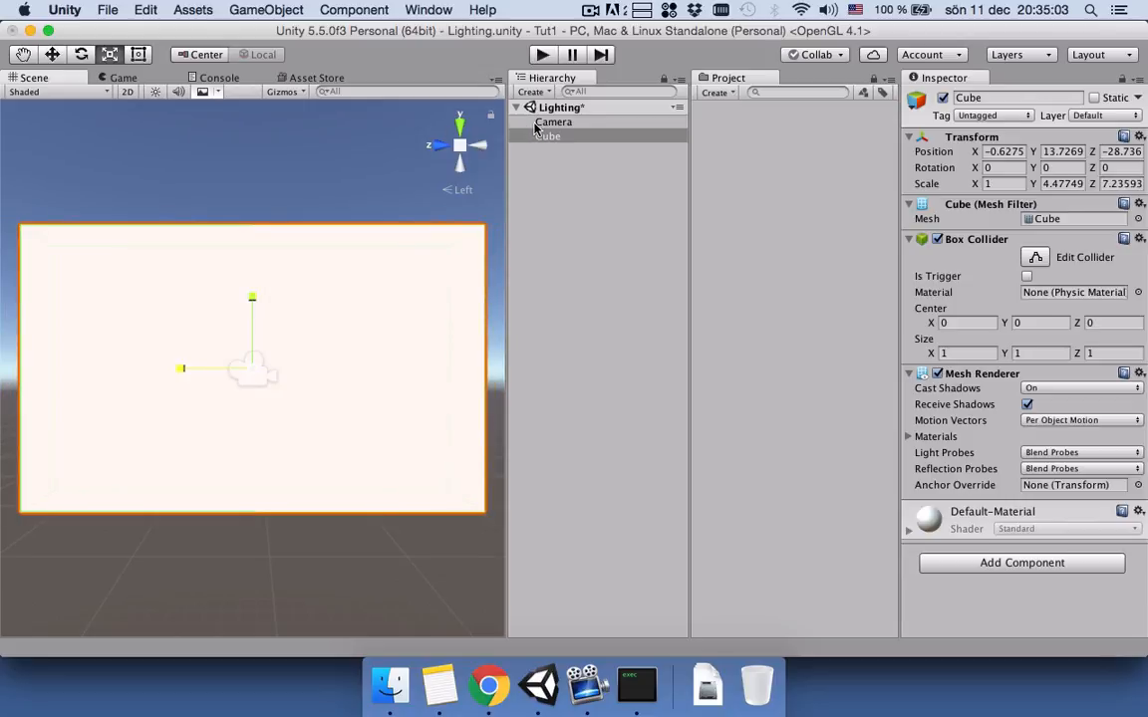
Step: Select the Camera and Align With View so it faces the wall head-on
click(554, 122)
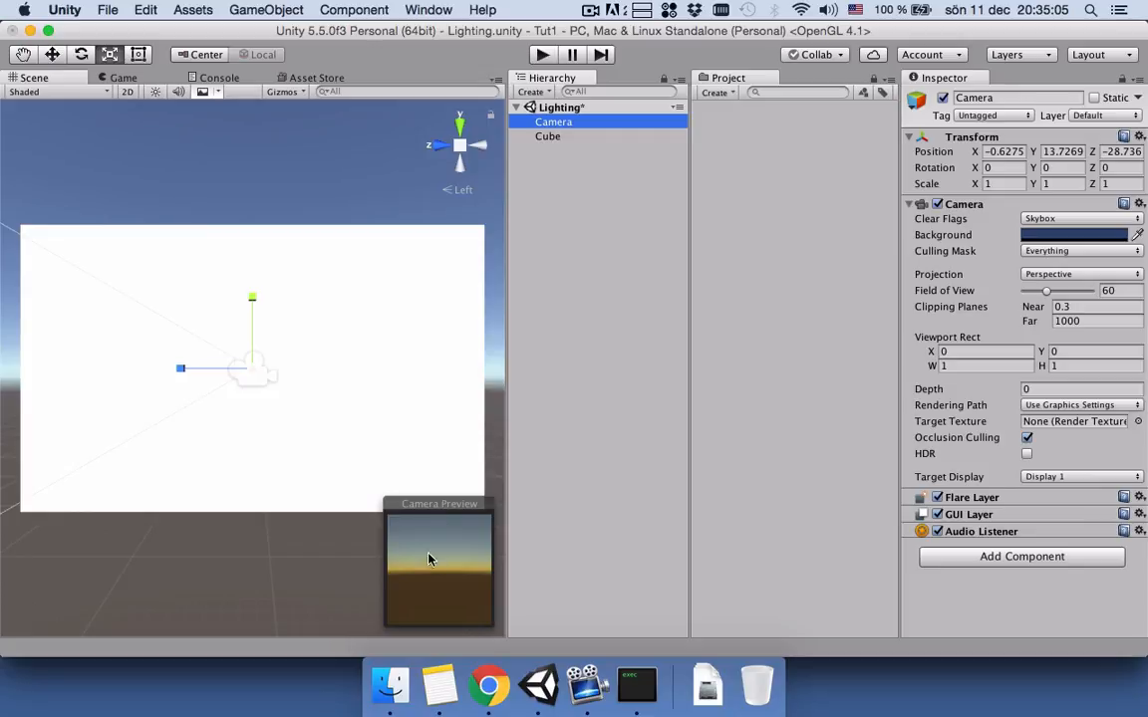
mouse_move(200, 306)
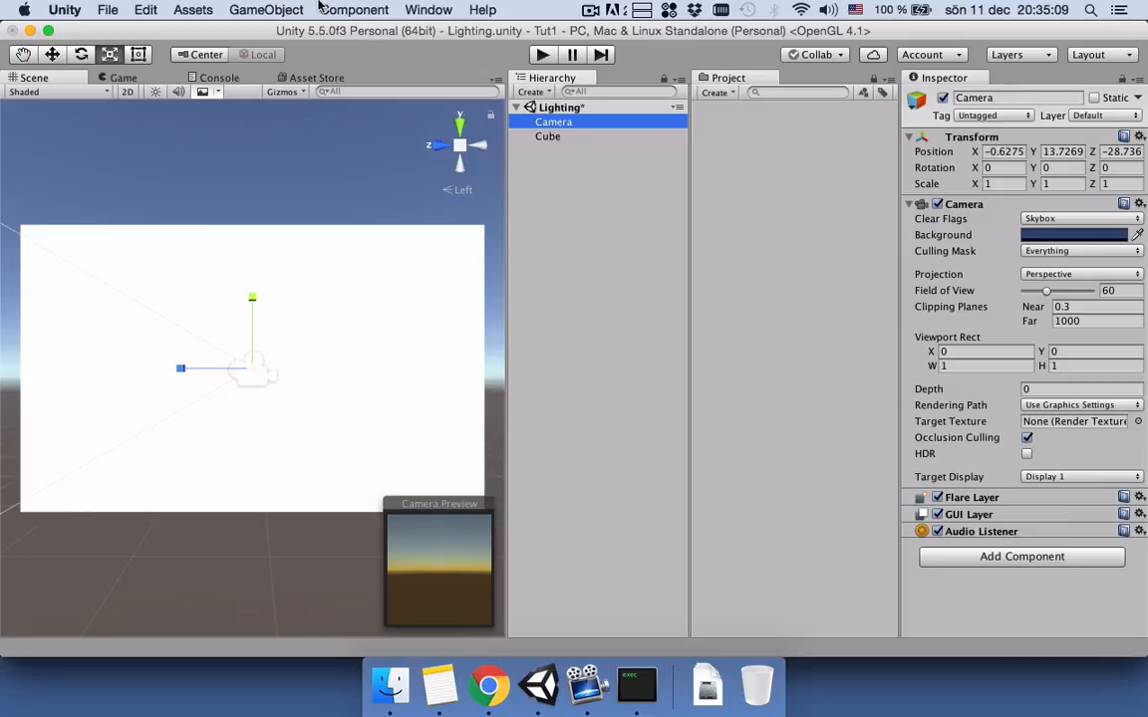
click(263, 10)
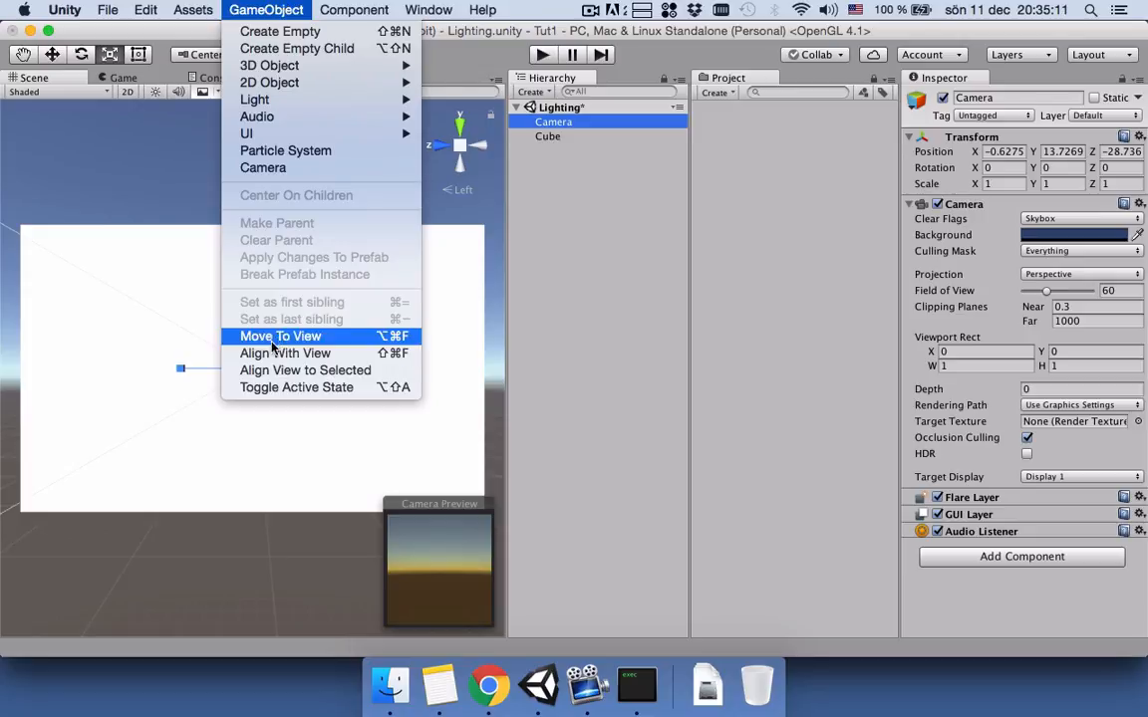
mouse_move(285, 352)
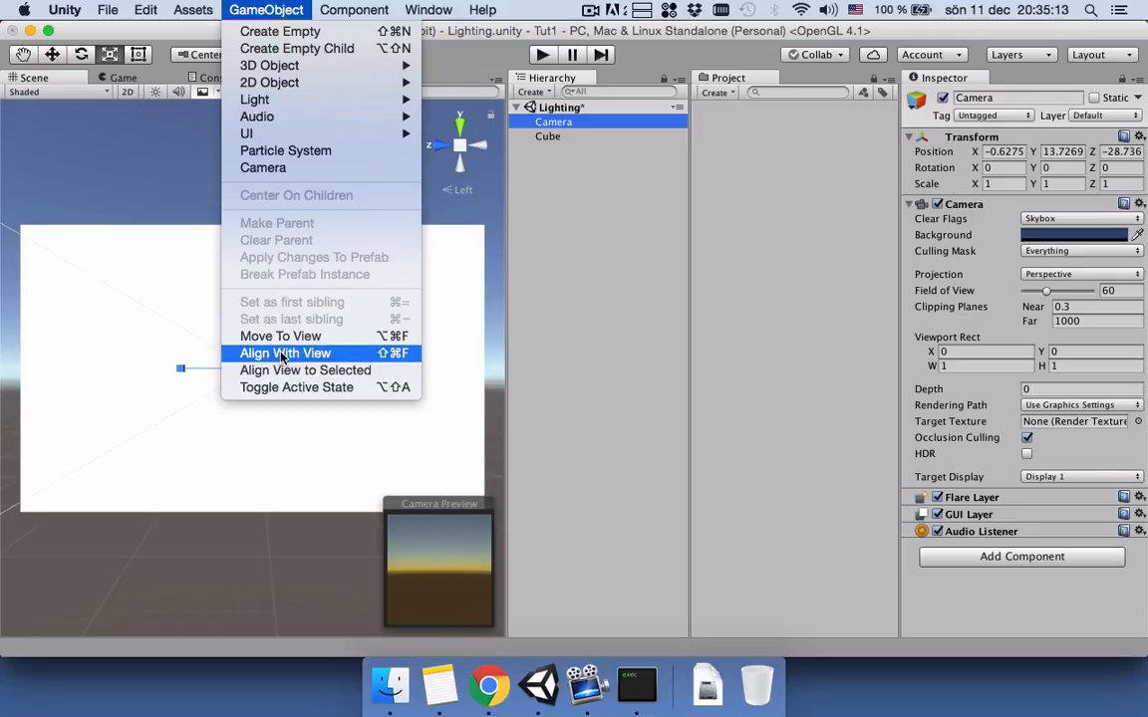
click(285, 352)
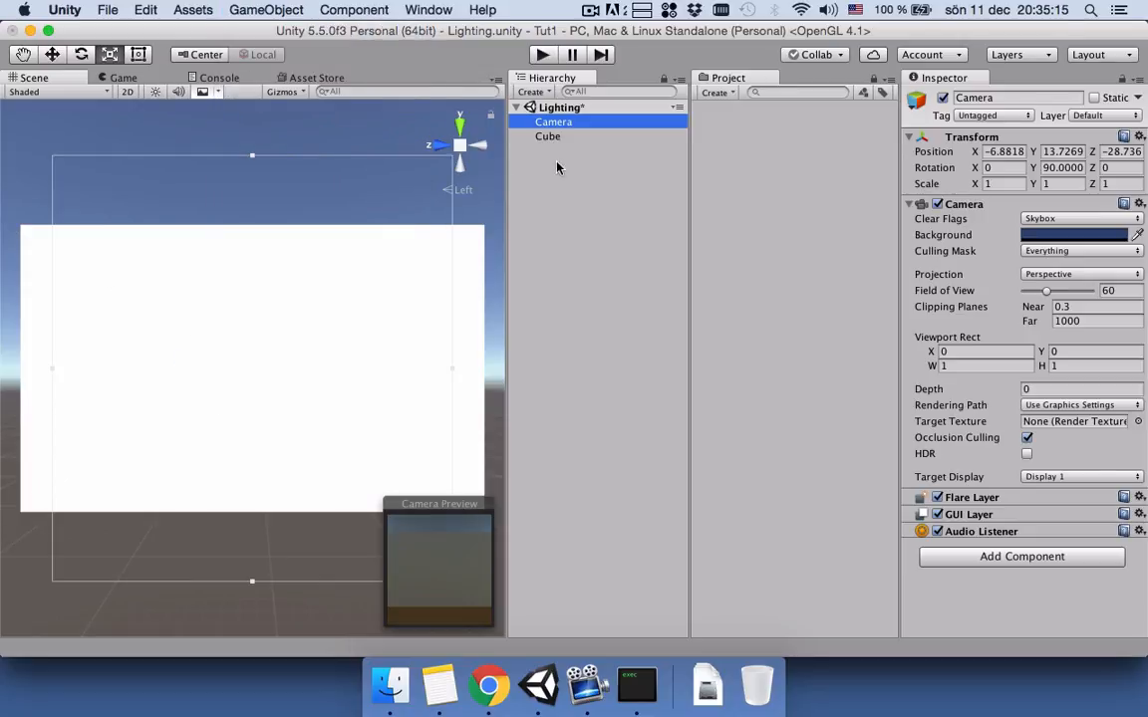
mouse_move(610, 136)
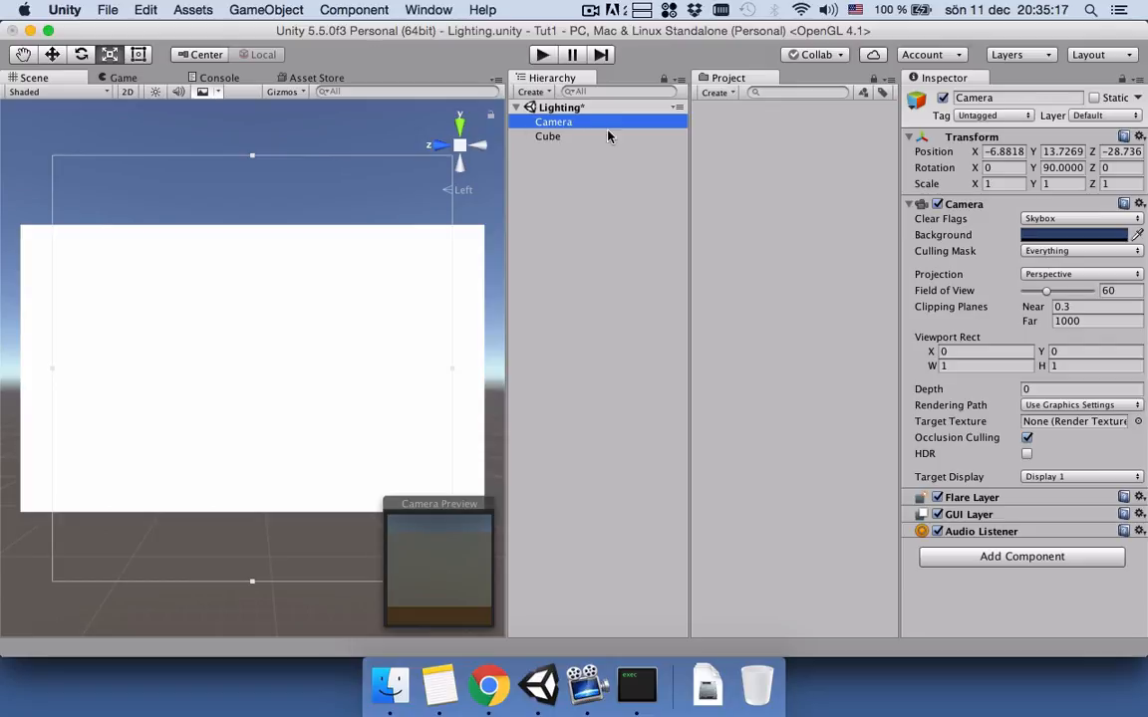
mouse_move(506, 8)
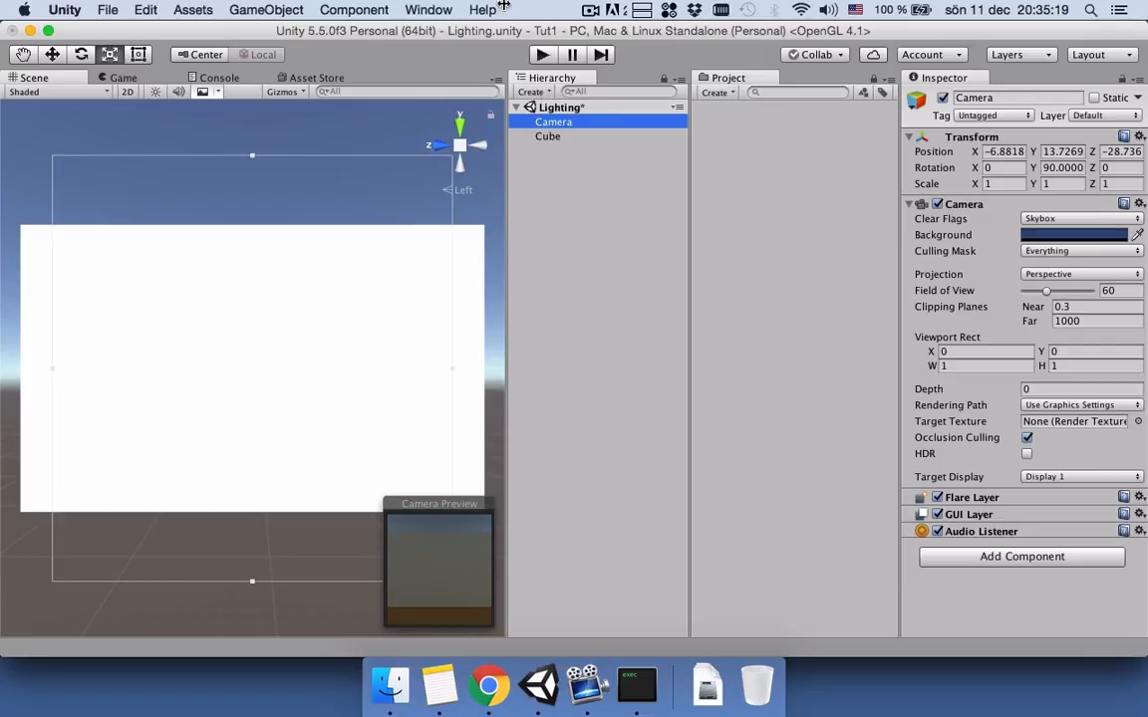
mouse_move(458, 570)
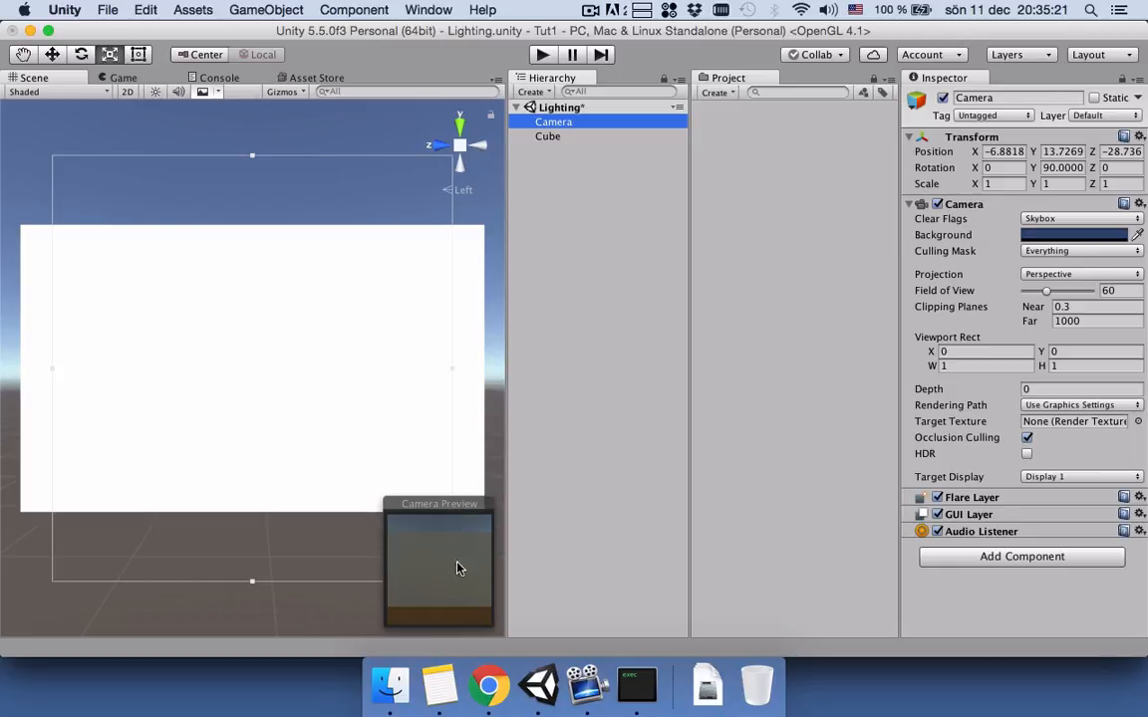
mouse_move(429, 558)
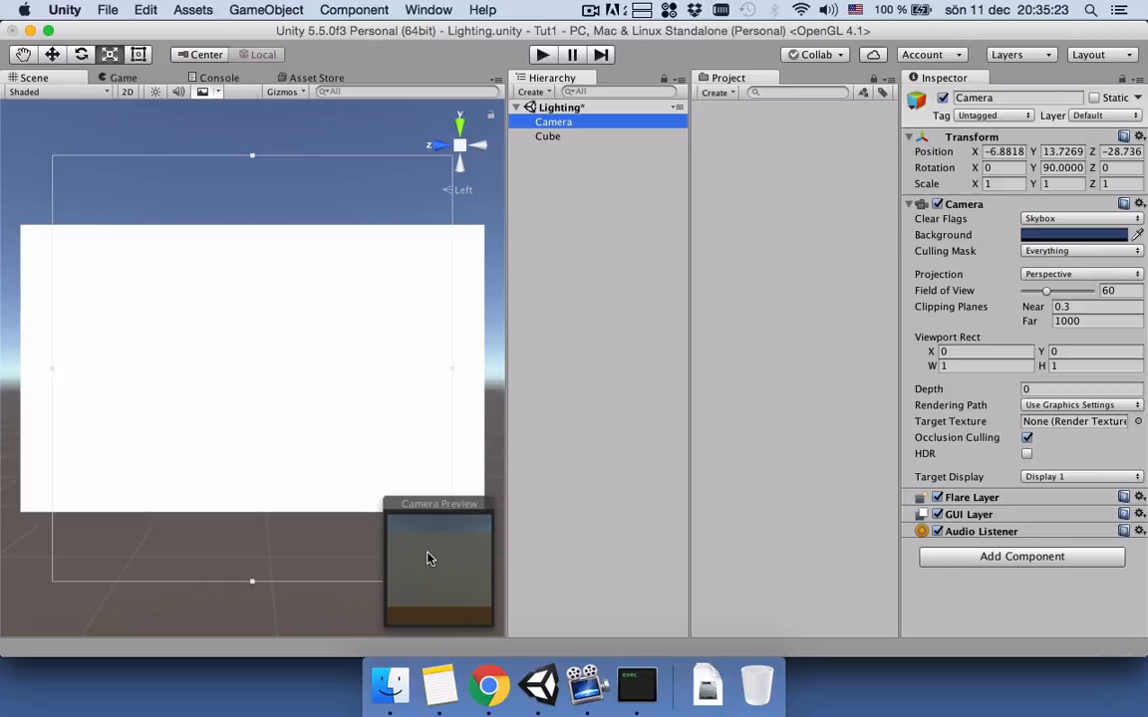
mouse_move(307, 395)
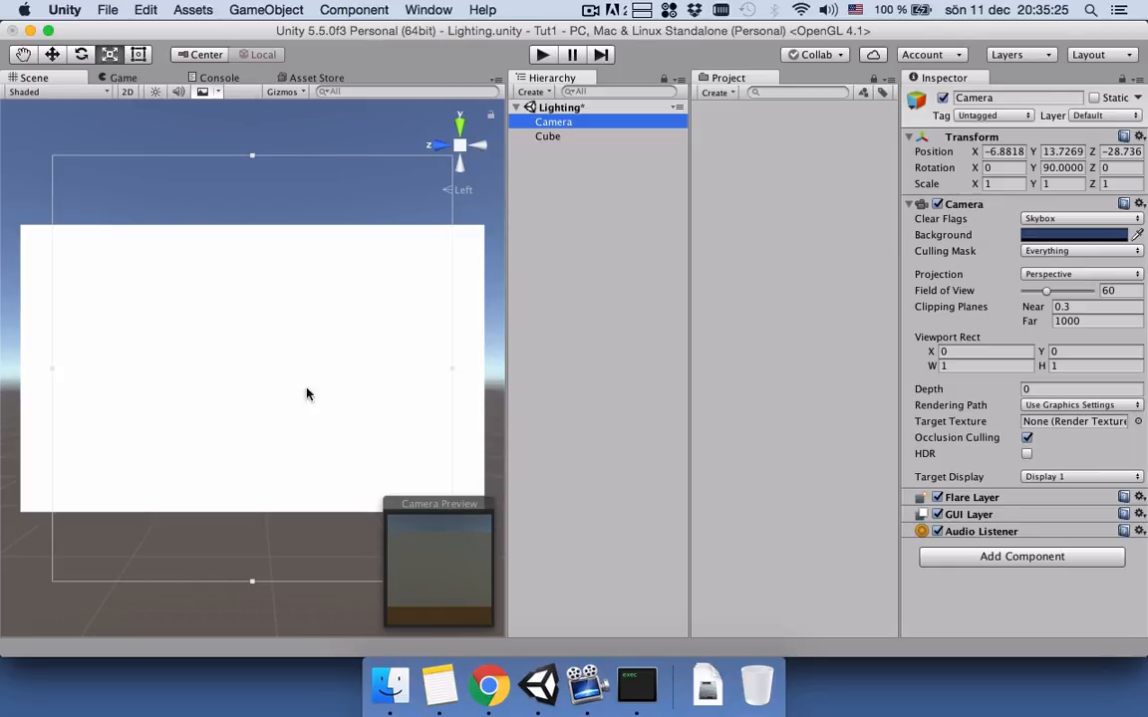
Step: Create a new material asset named WallColor
click(718, 92)
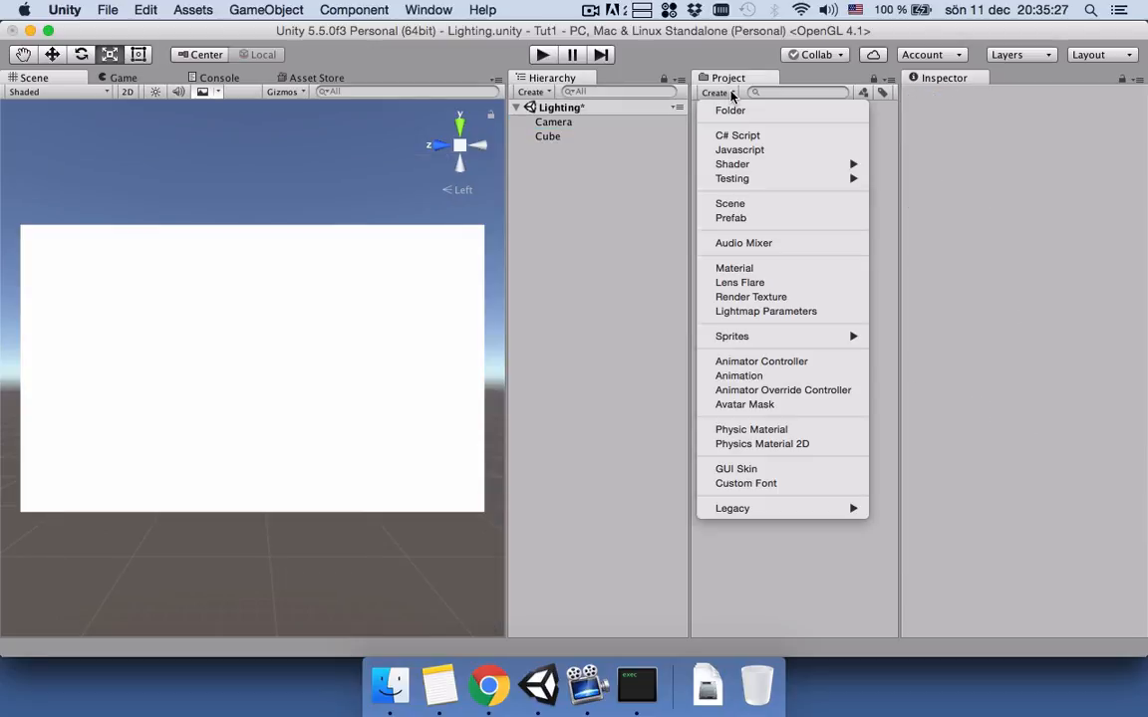
click(733, 267)
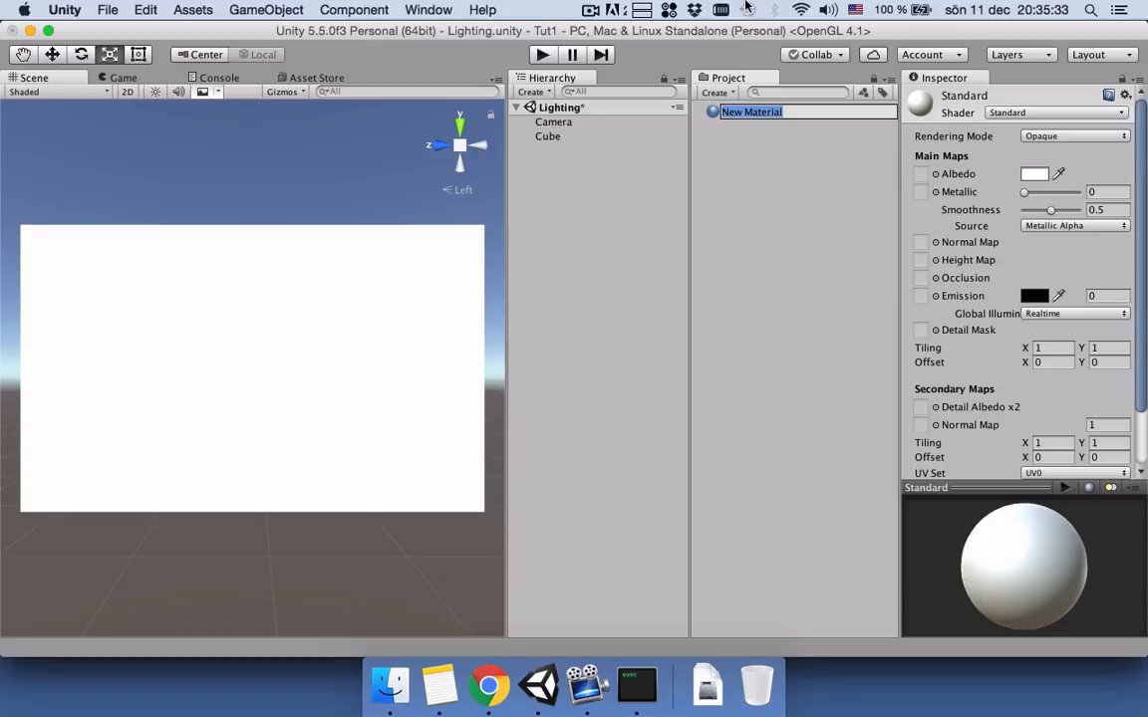
text(Wa)
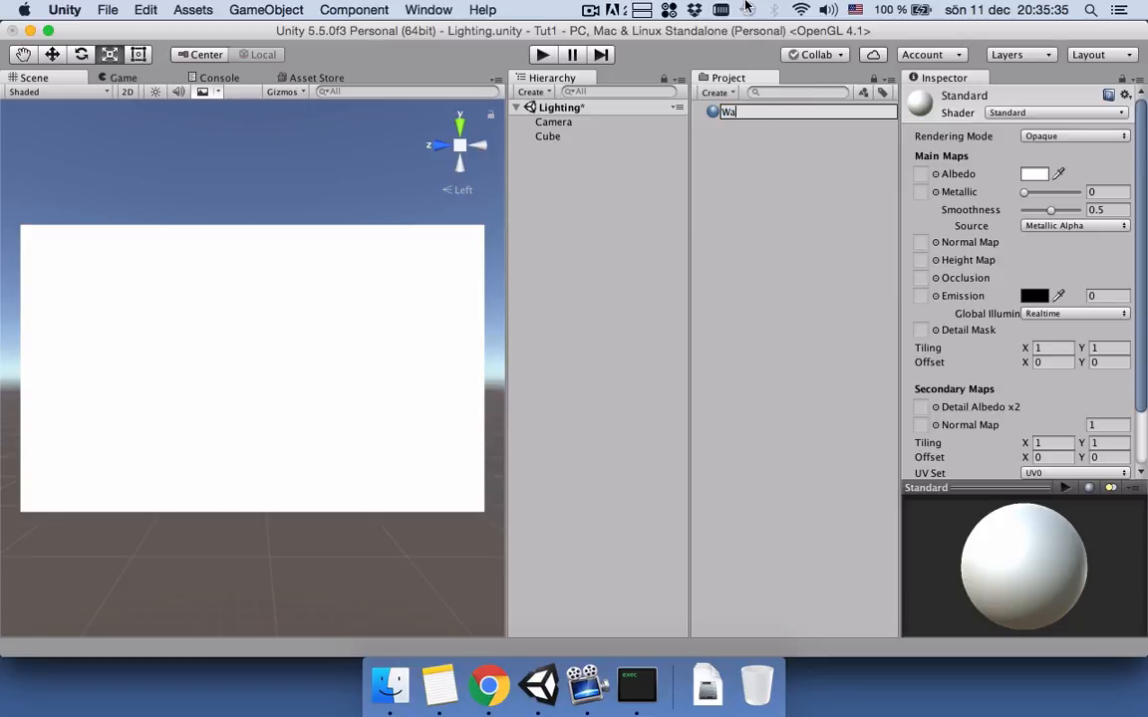
key(Return)
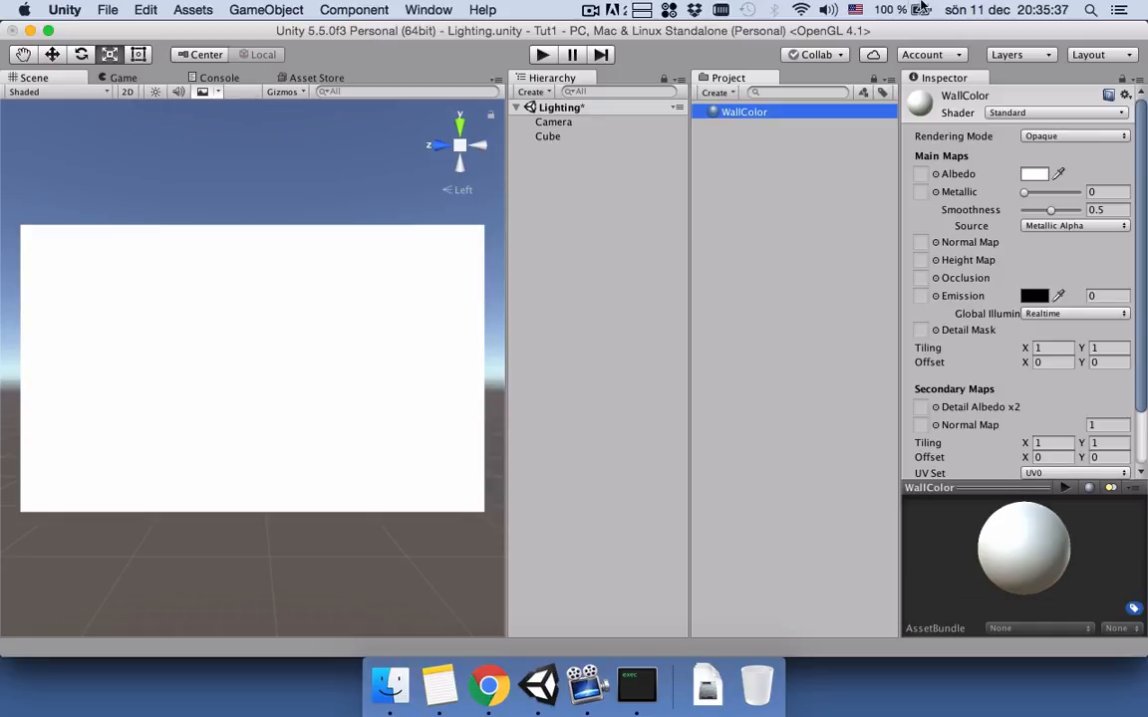
Step: Set WallColor's Albedo to brown and select the cube to apply it
click(1034, 173)
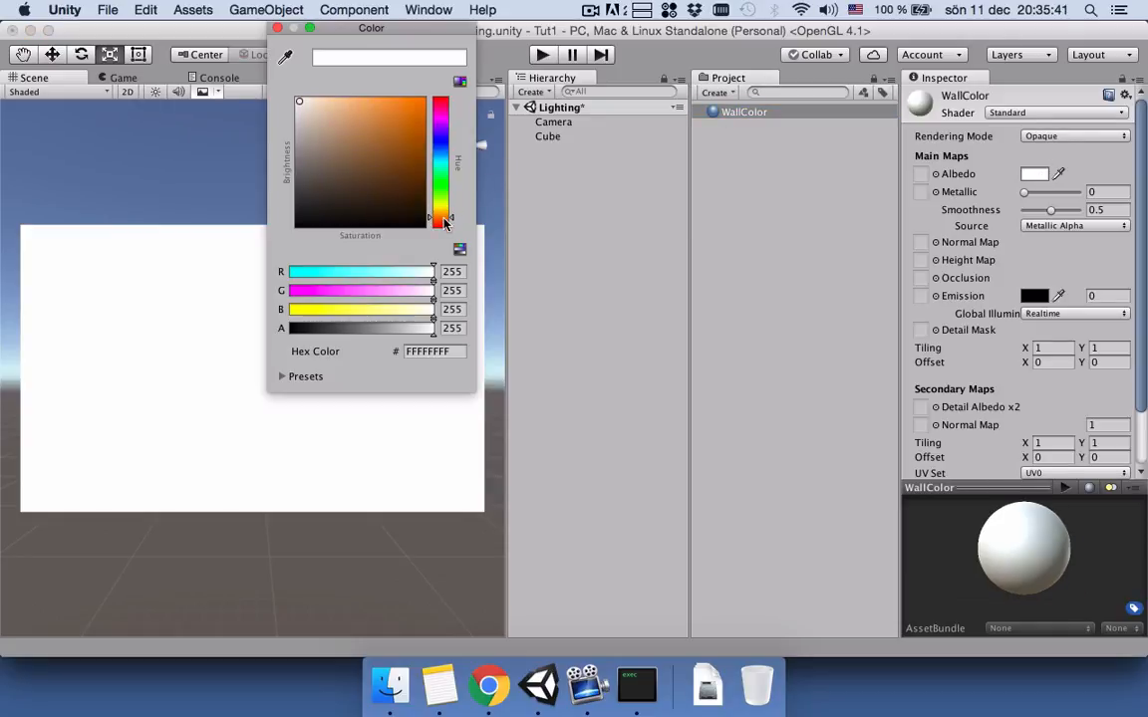
click(423, 183)
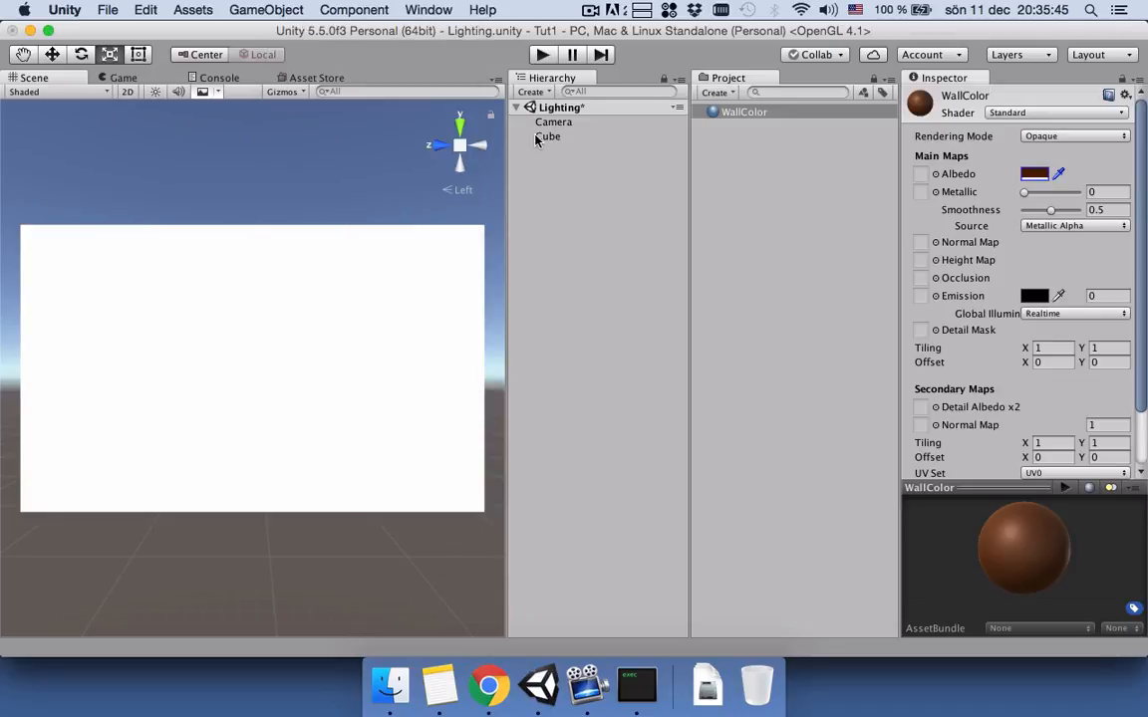
click(548, 135)
text(Wall)
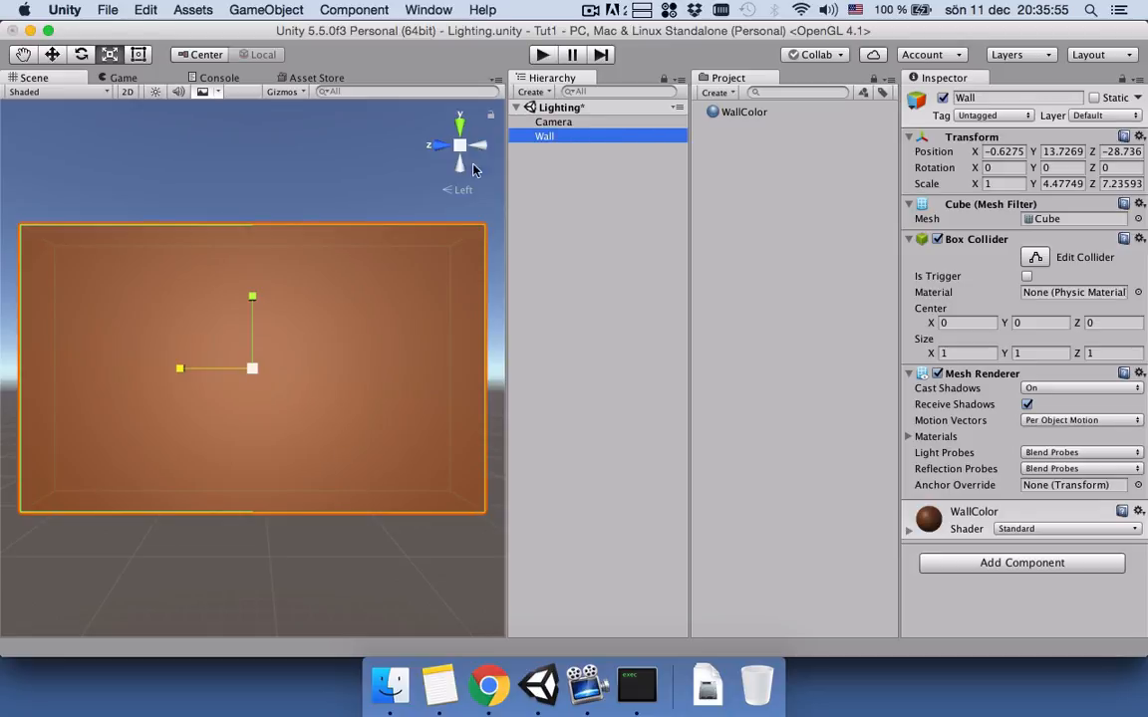
Step: Add a Point Light and view the wall from the side to position it
click(530, 92)
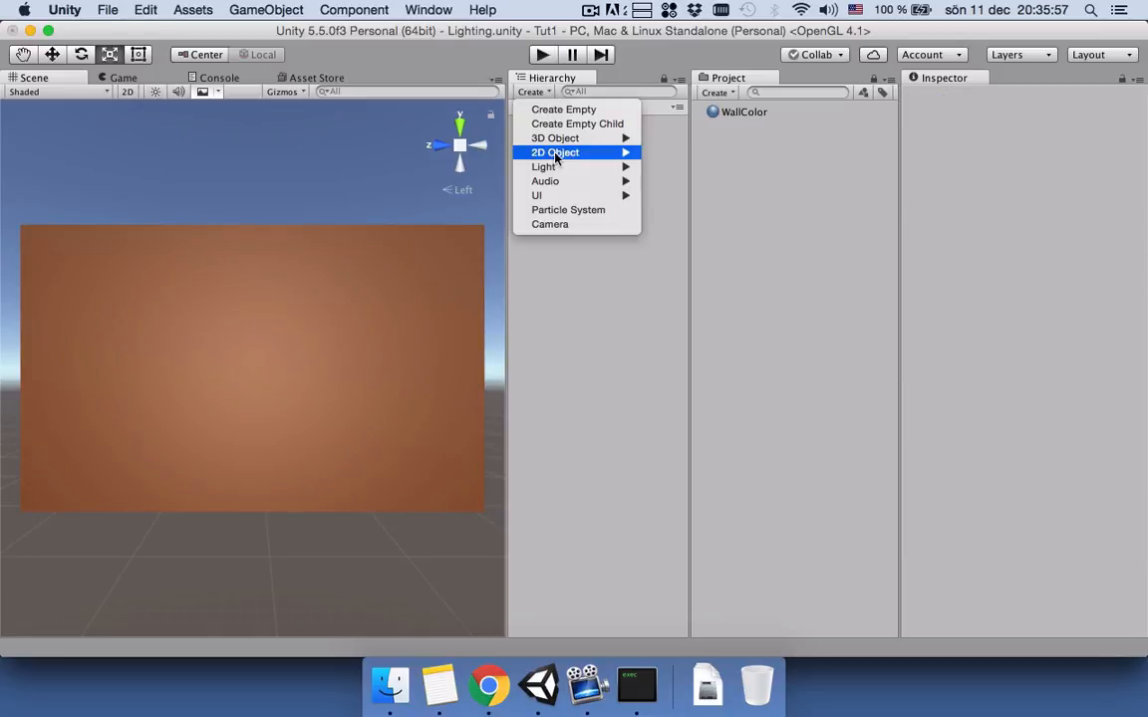
mouse_move(542, 167)
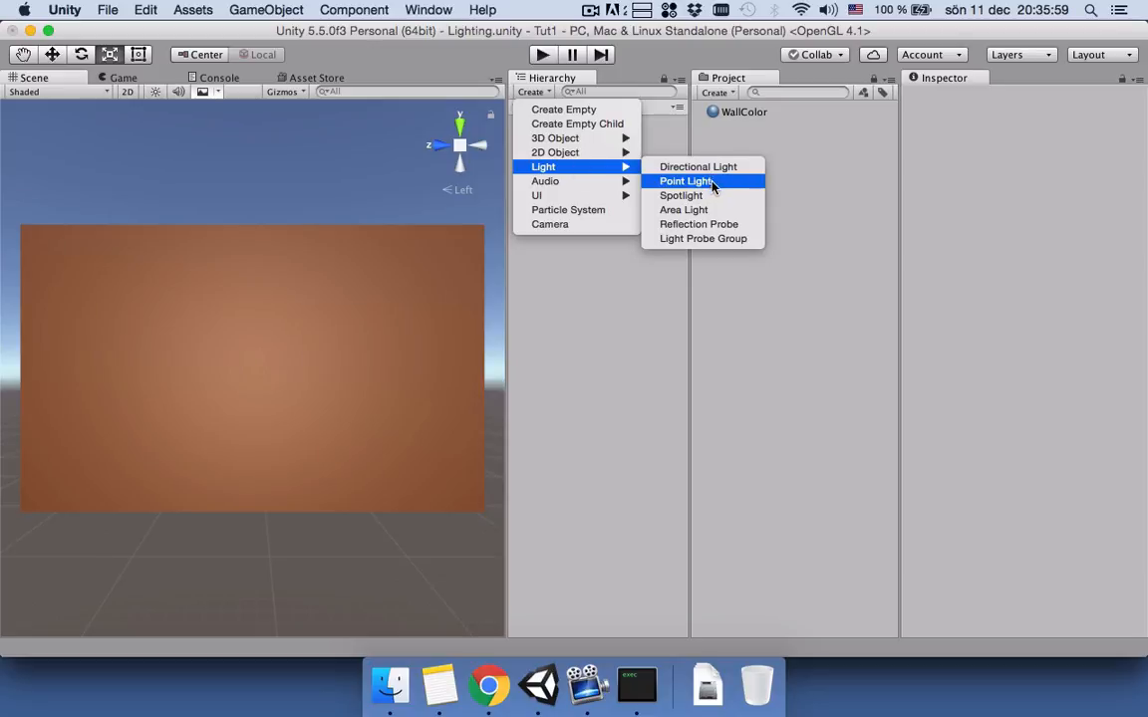
mouse_move(709, 185)
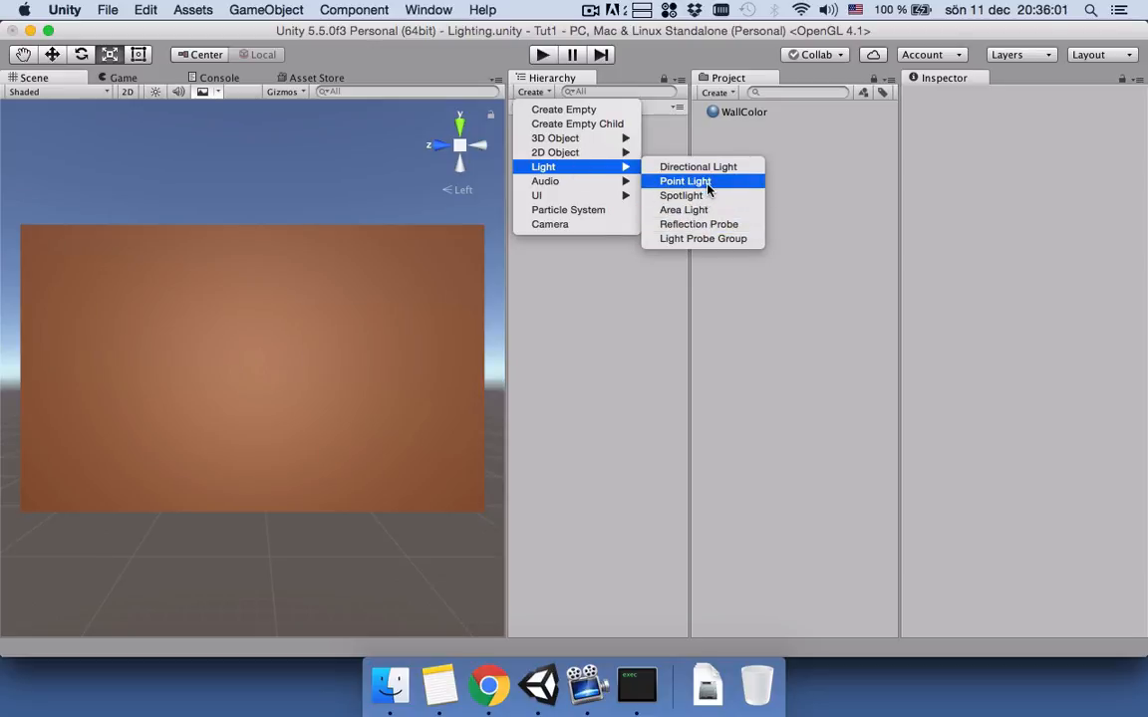
click(683, 180)
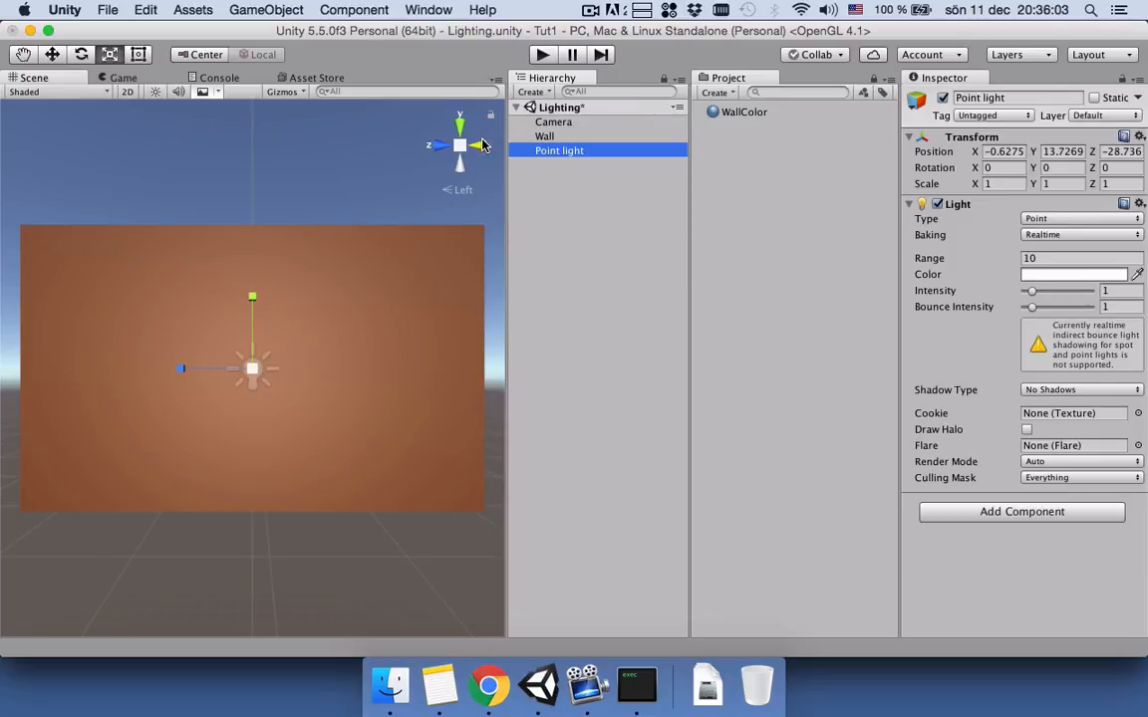
click(481, 146)
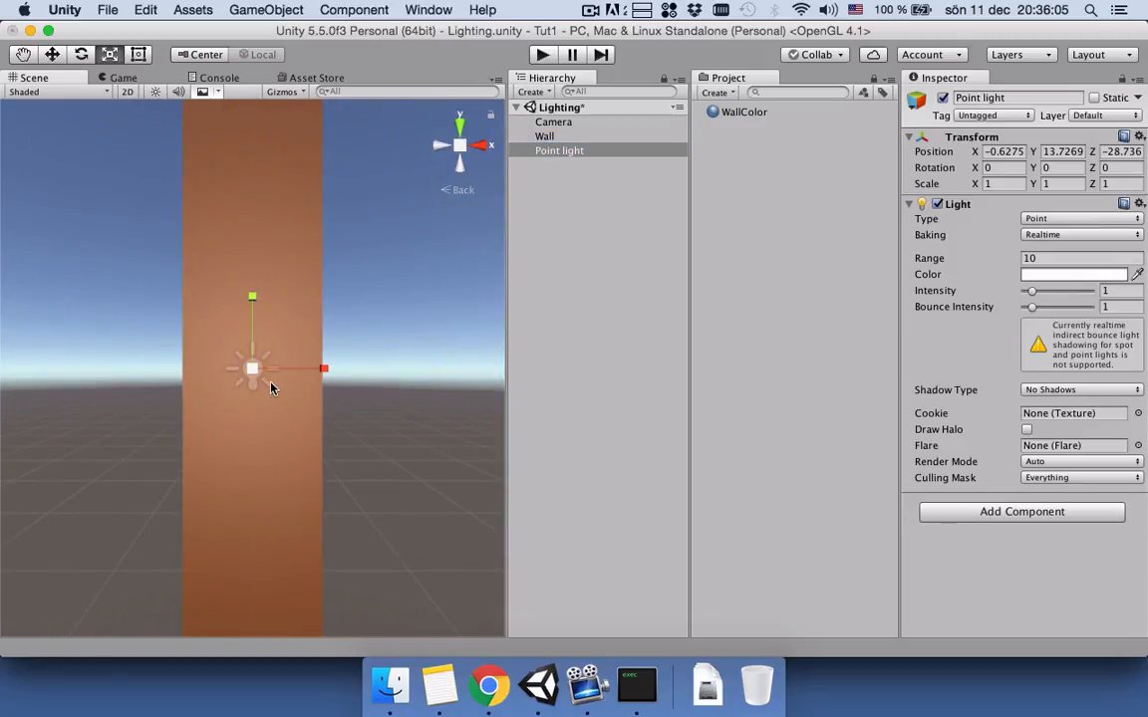
mouse_move(315, 363)
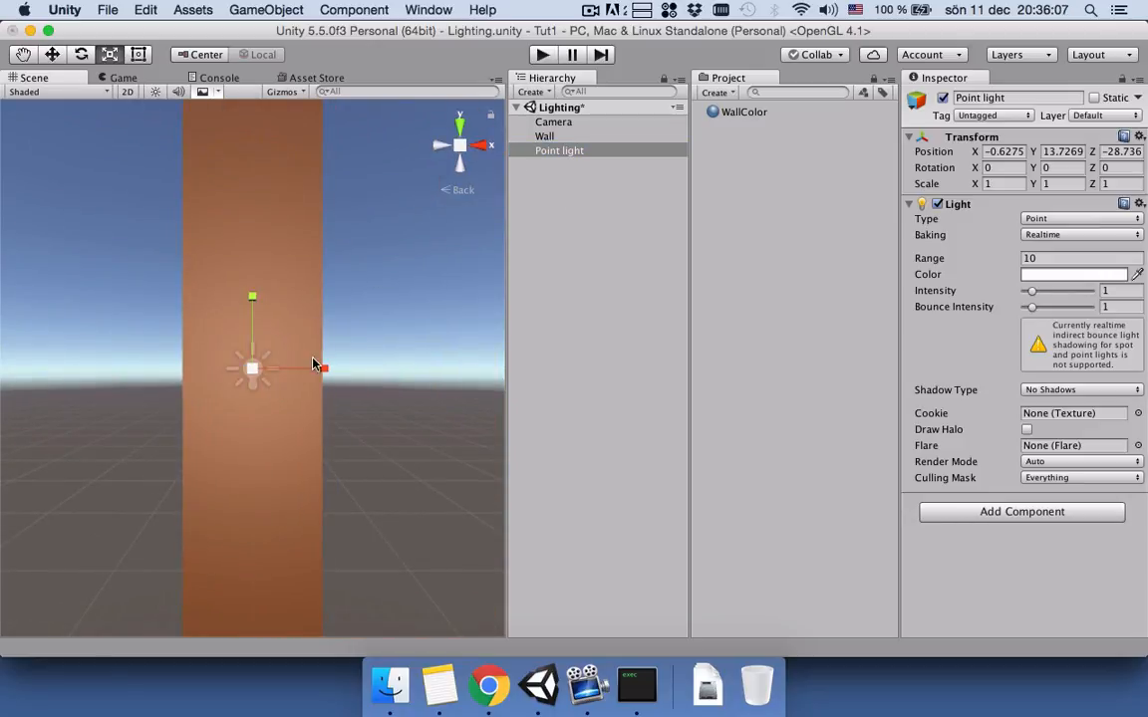
click(59, 53)
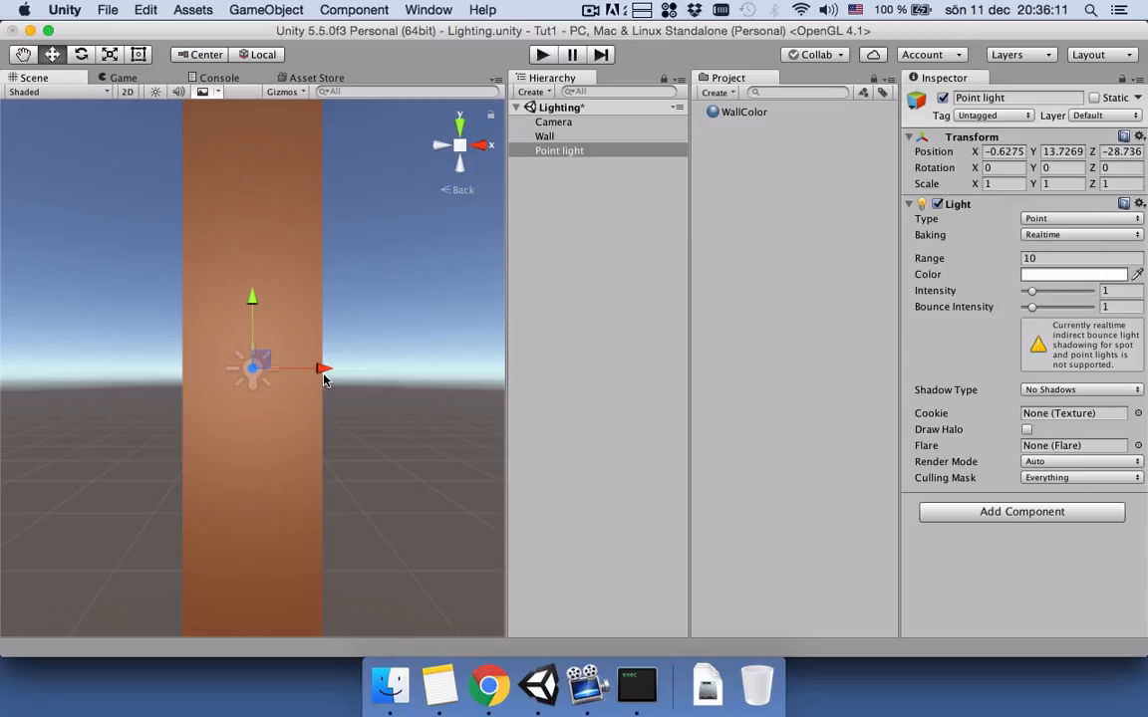
Step: Move the Point Light up against the wall, then select the Camera to check the preview
drag(323, 368, 239, 371)
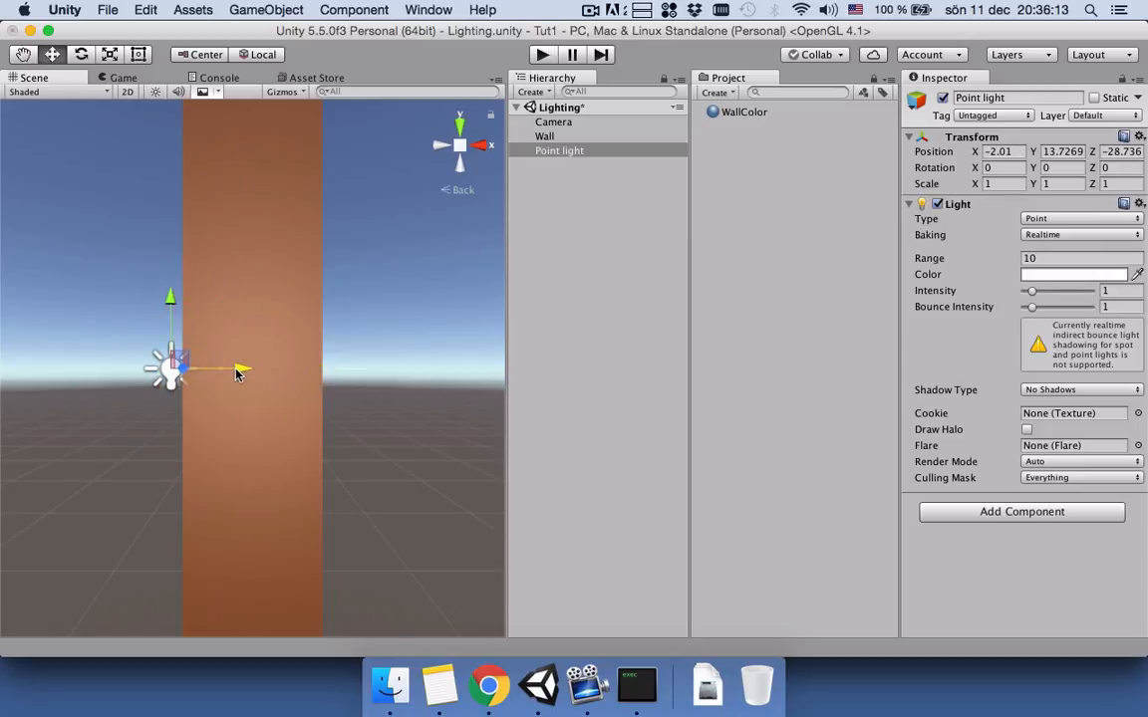
drag(239, 371, 219, 374)
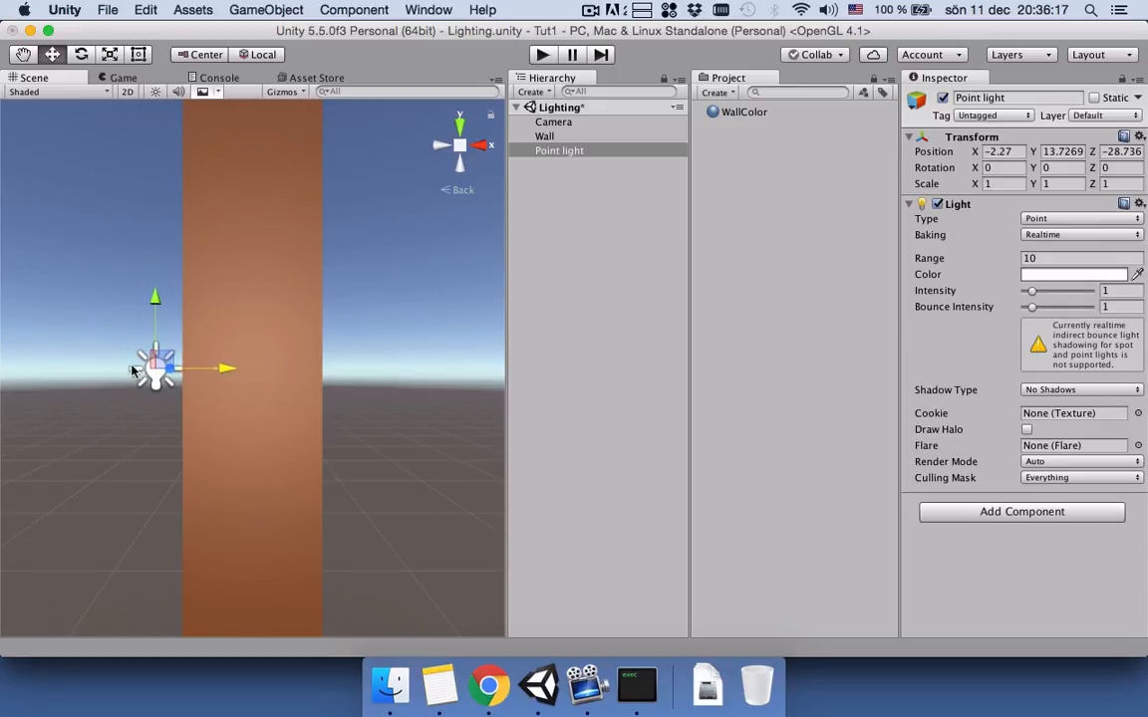
mouse_move(432, 52)
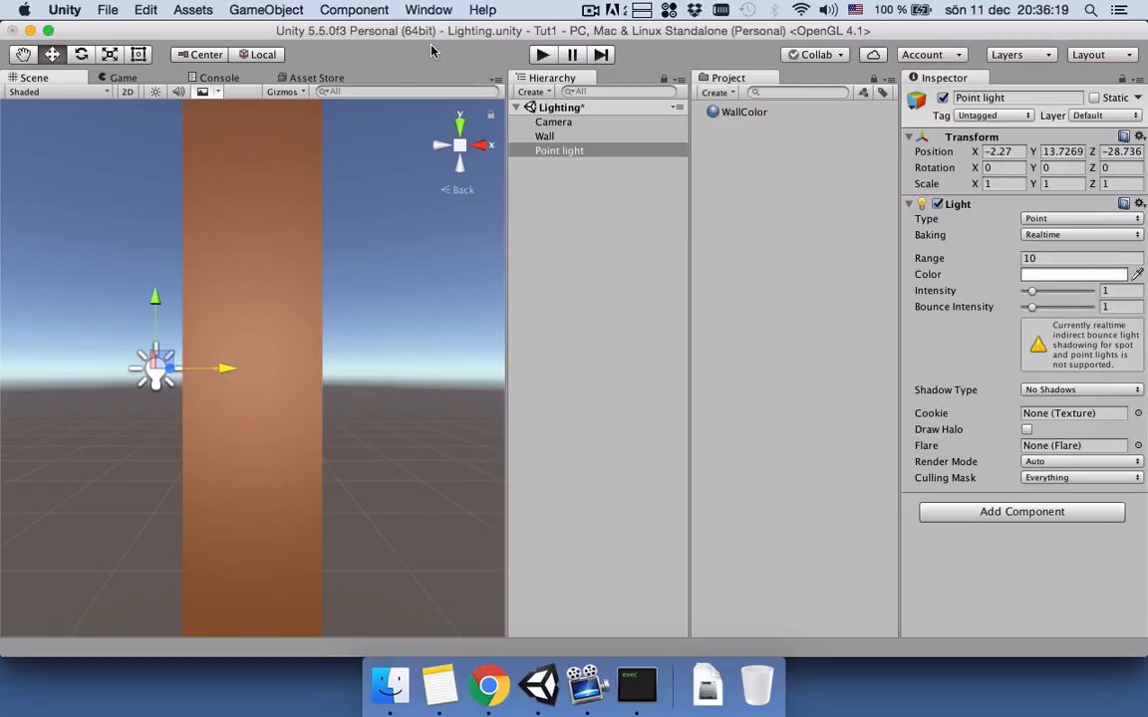
click(554, 121)
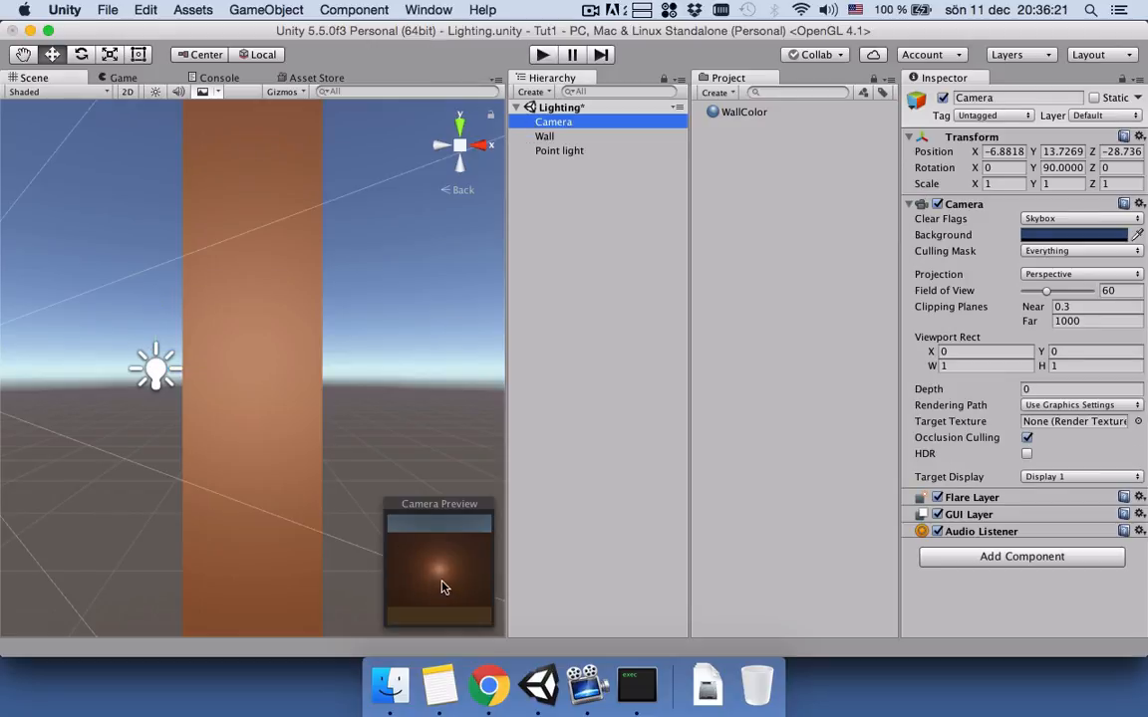
mouse_move(431, 582)
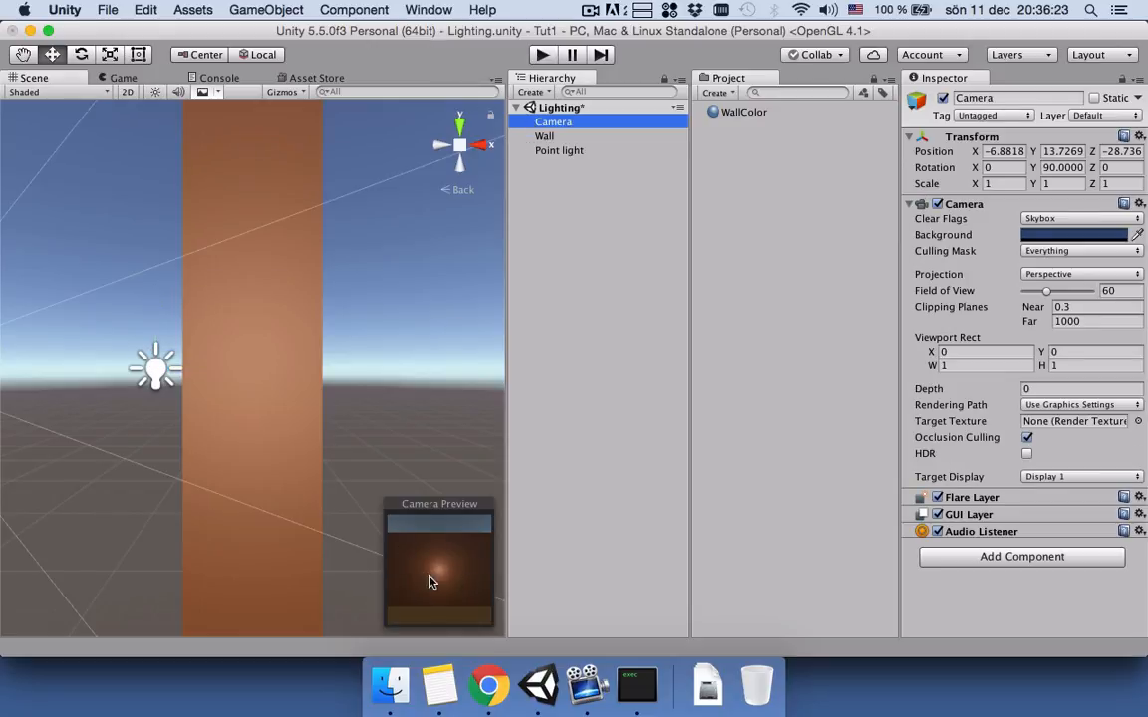
Step: Switch to the Game view and raise the Point Light's intensity
click(124, 78)
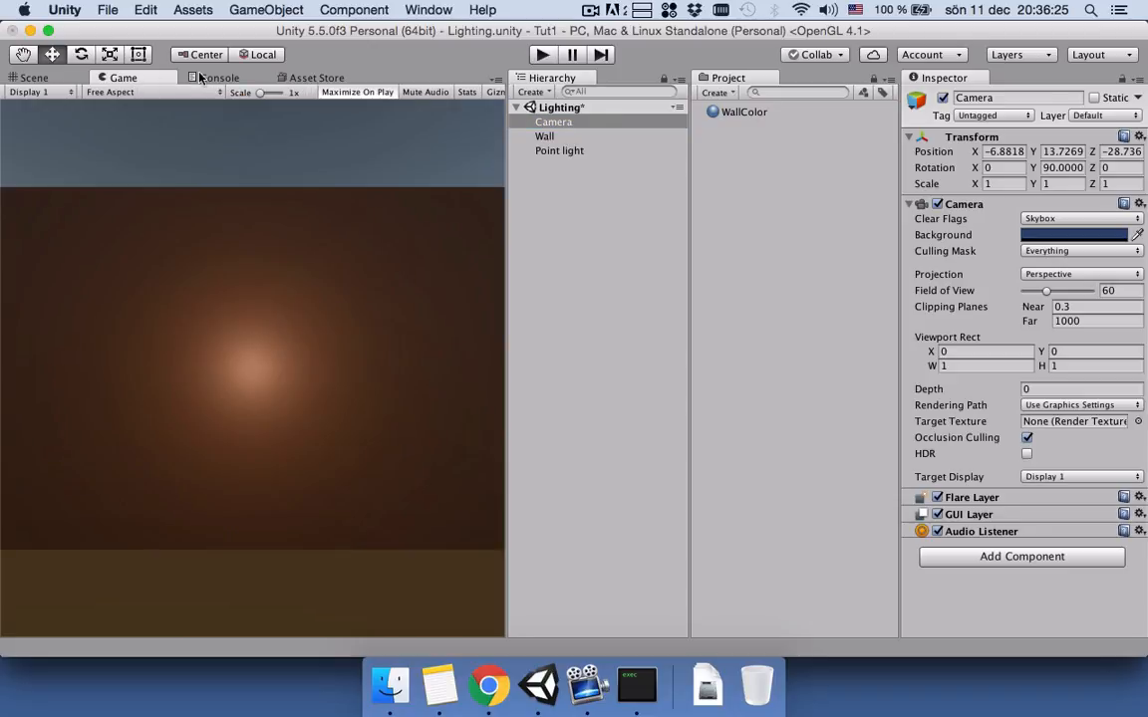
click(558, 151)
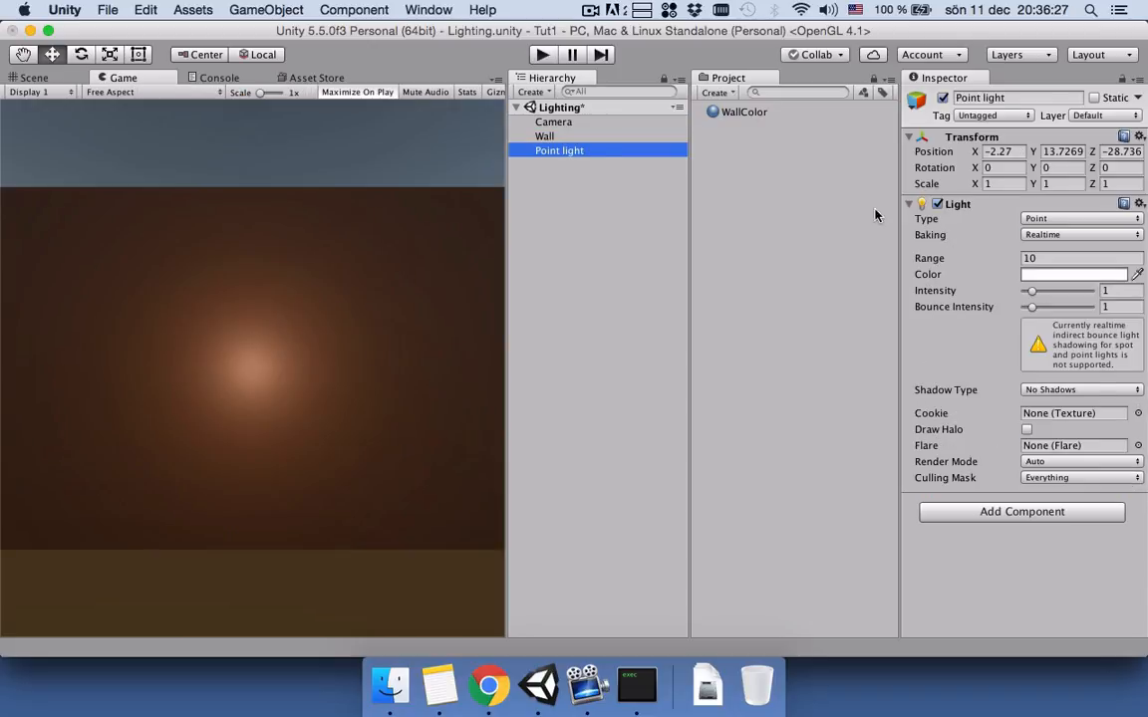
mouse_move(787, 265)
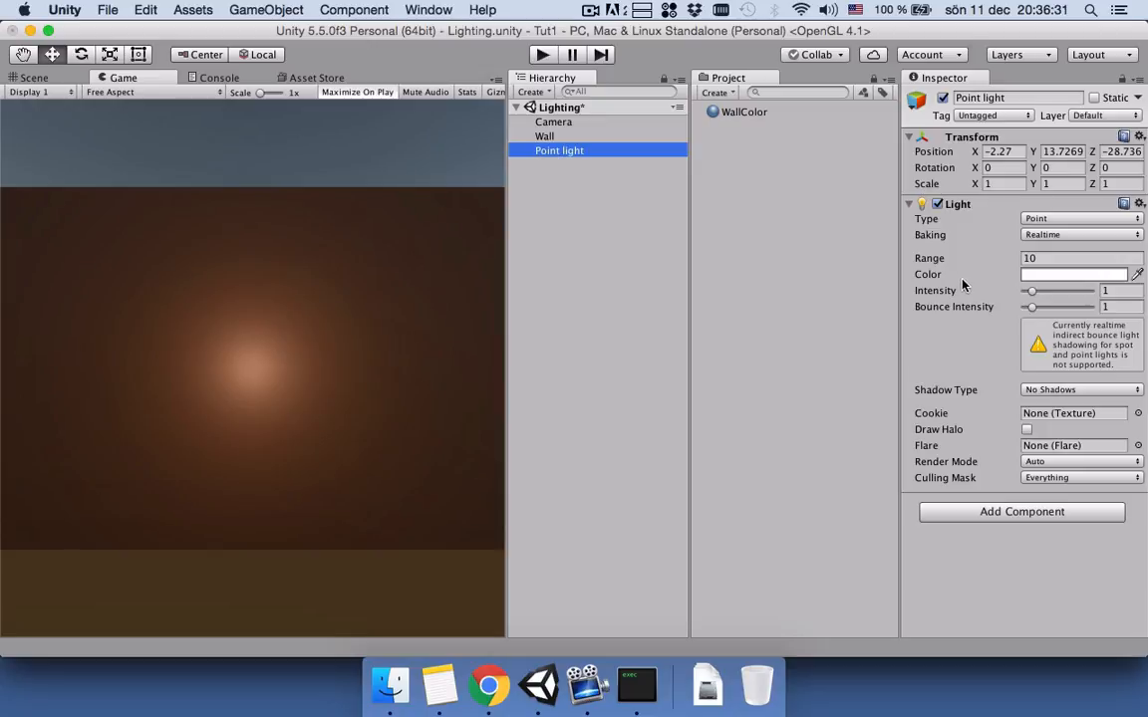
drag(1030, 291, 1050, 291)
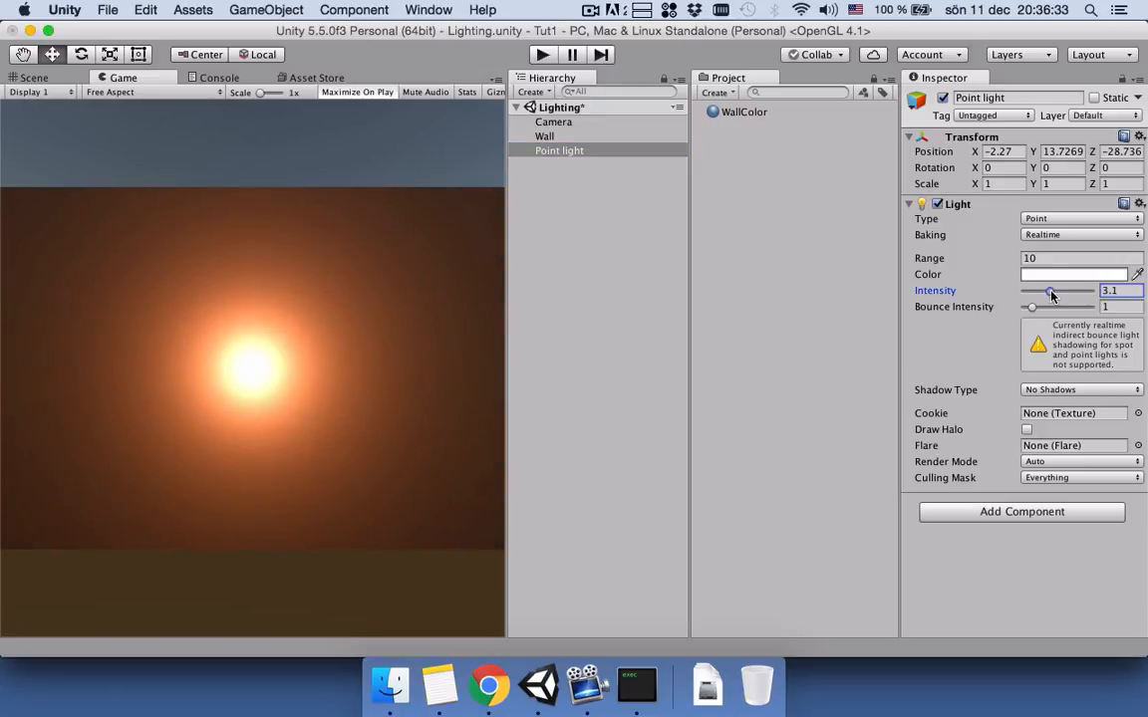
drag(1048, 293, 1054, 293)
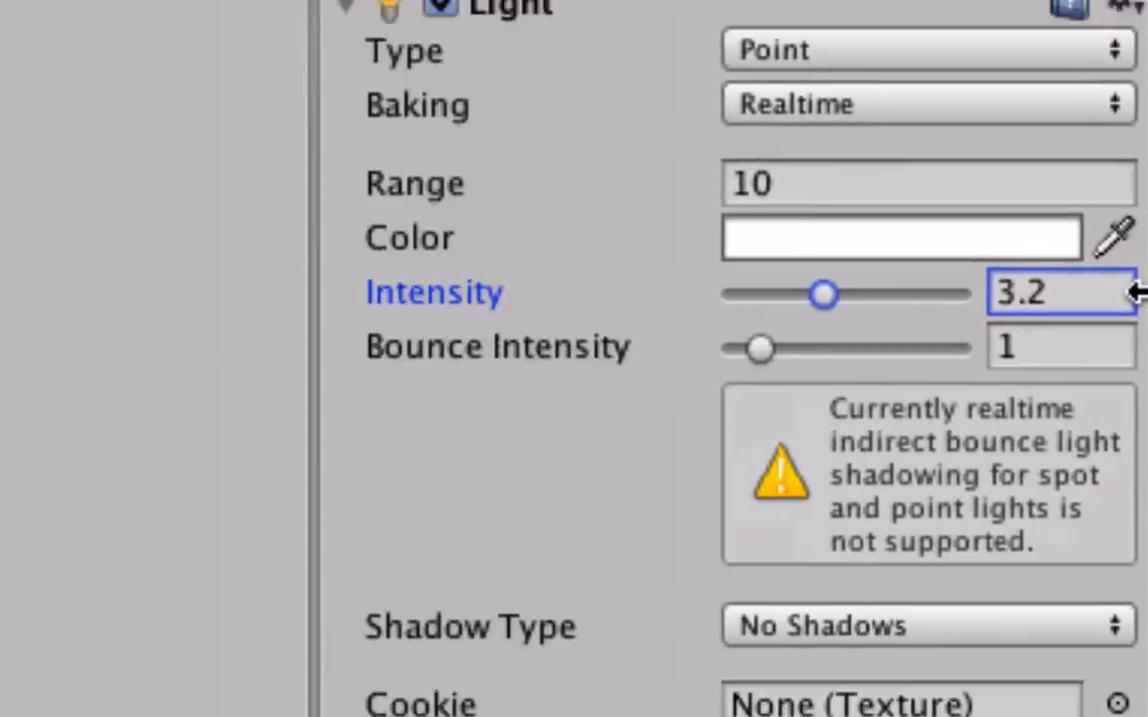
Step: Set the Point Light's colour to a light blue (cyan)
click(901, 235)
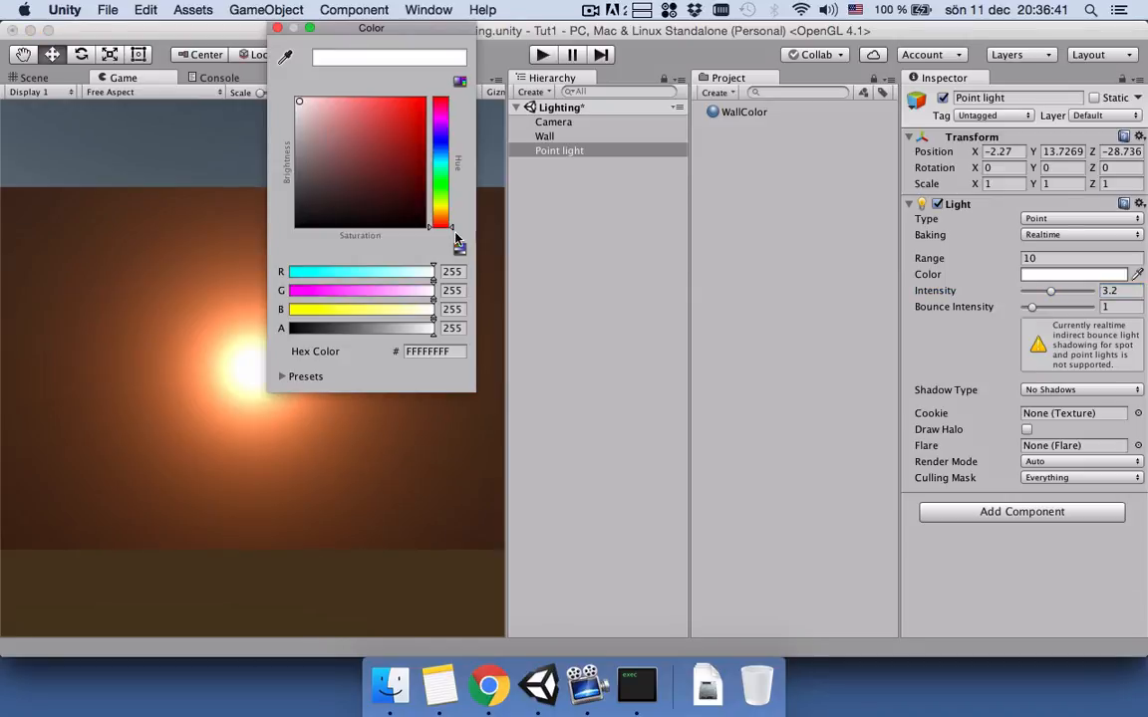
drag(442, 227, 442, 203)
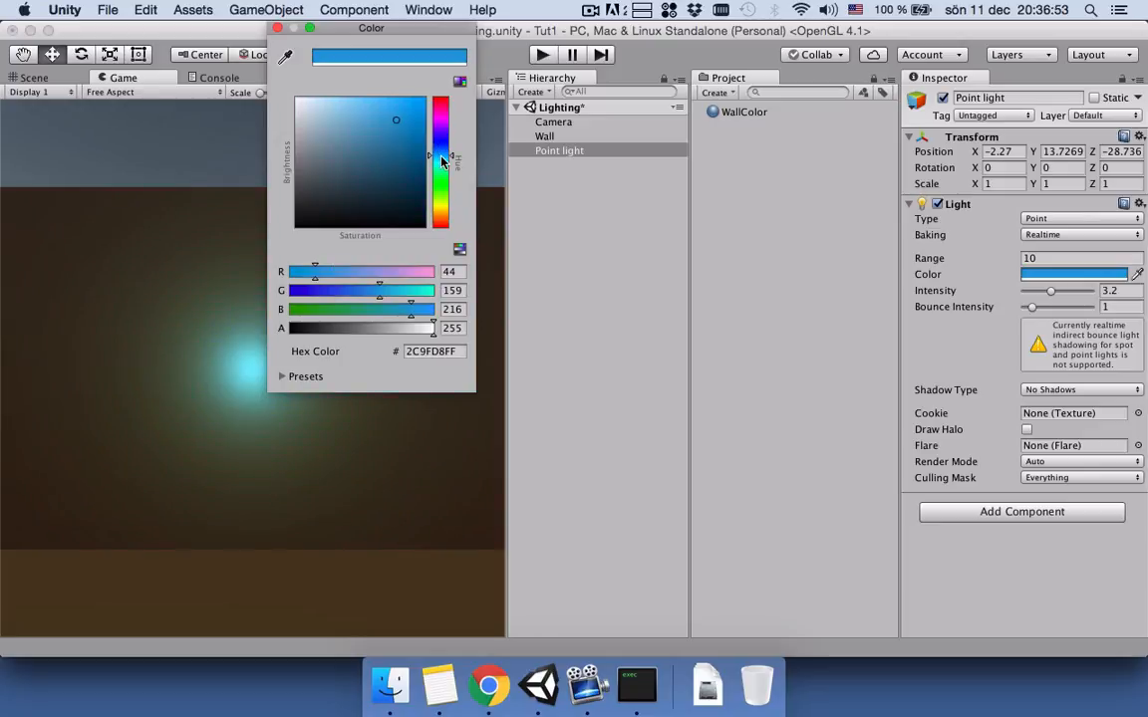
mouse_move(287, 40)
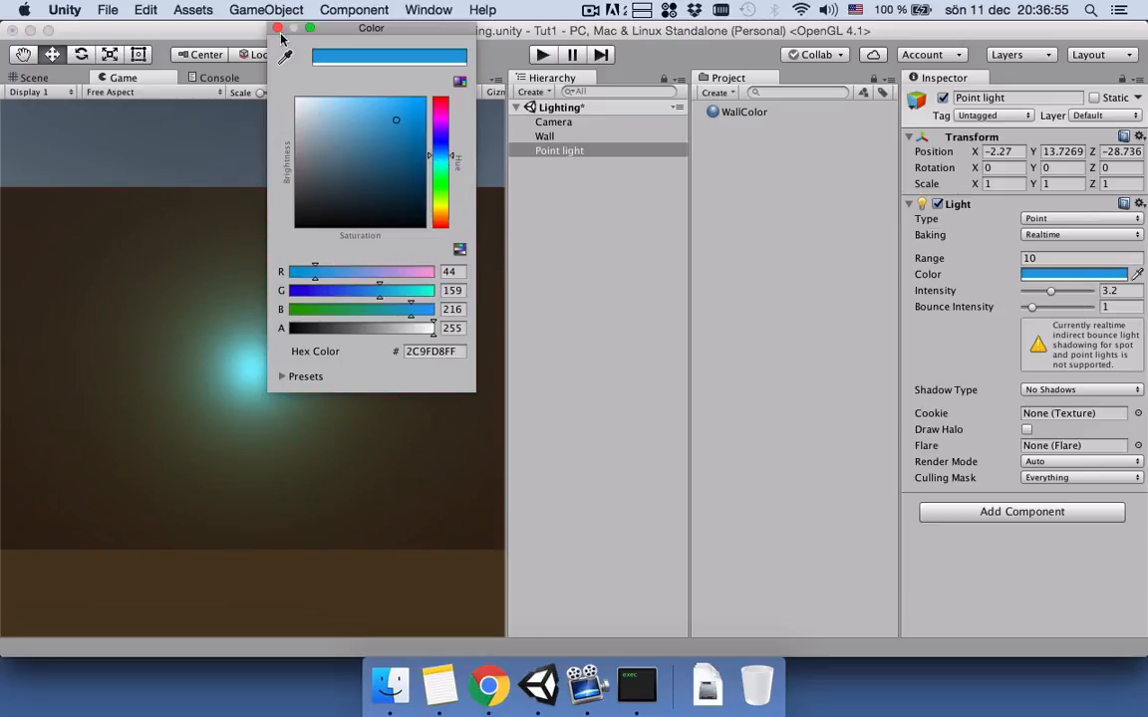
click(287, 36)
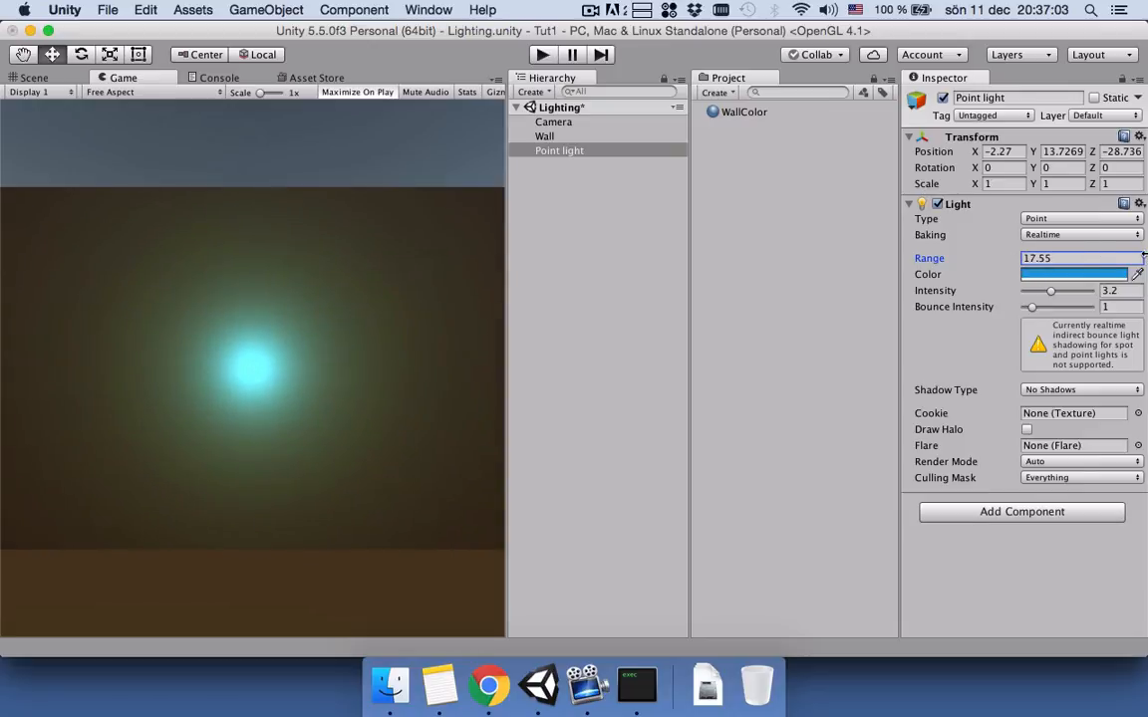
Step: Widen the range to 17.55, push intensity to about 4.3, and lower bounce intensity
drag(1048, 291, 1056, 291)
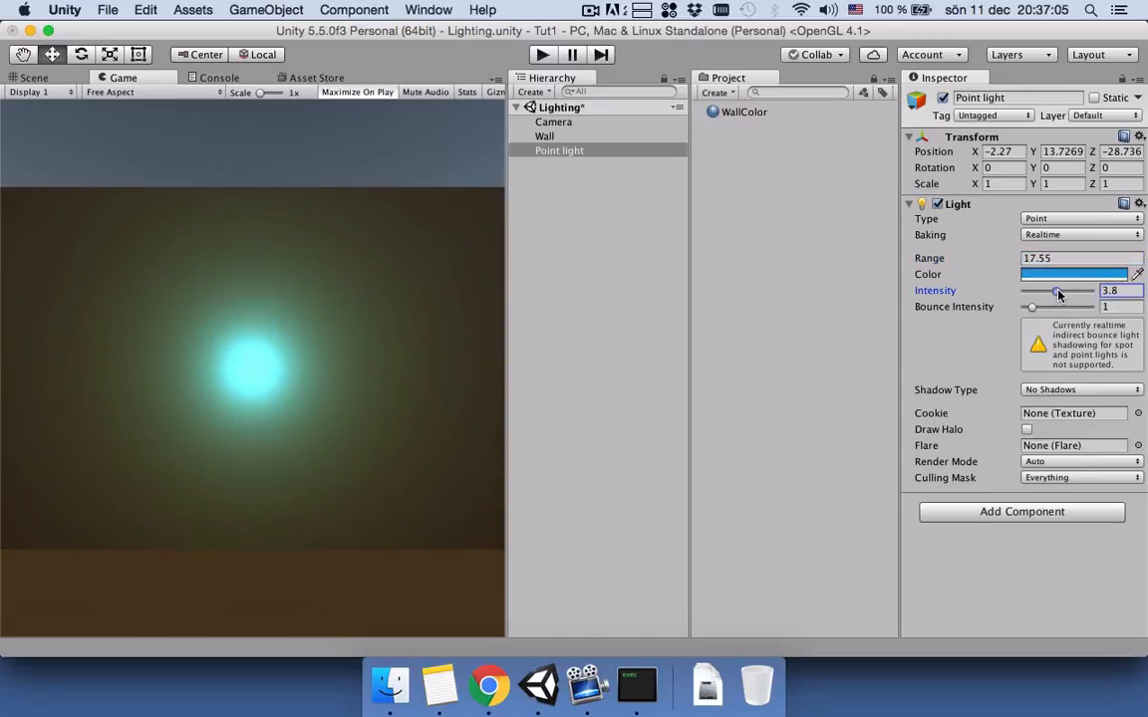
drag(1056, 291, 1062, 290)
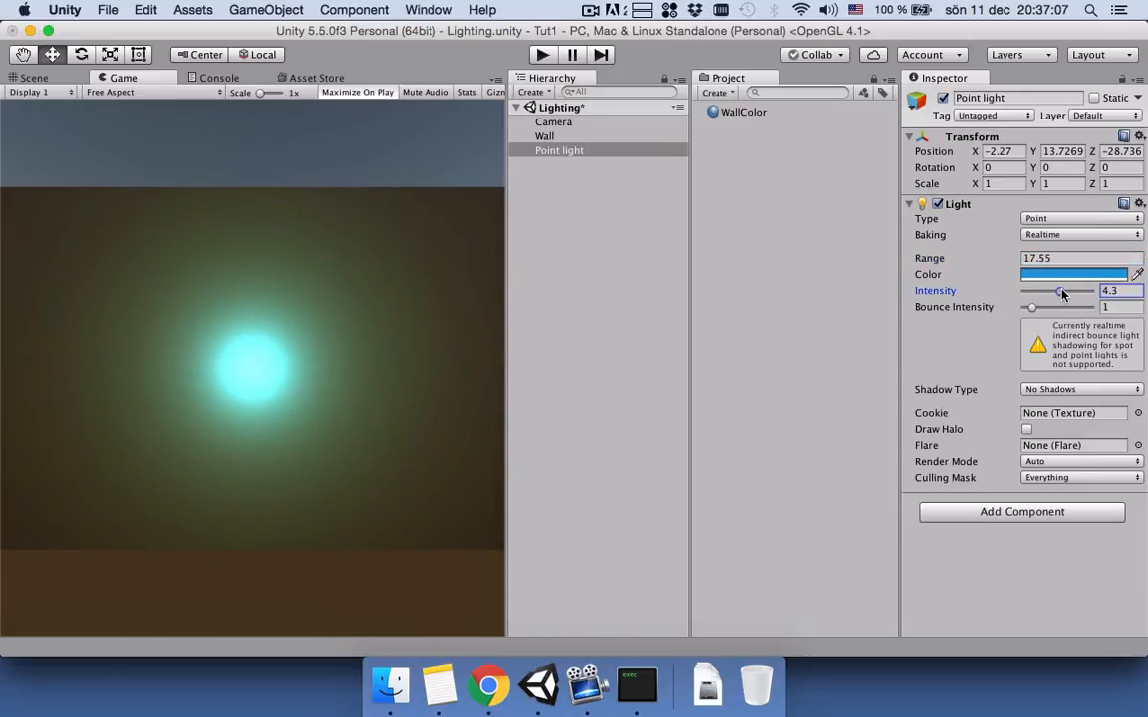
click(1080, 307)
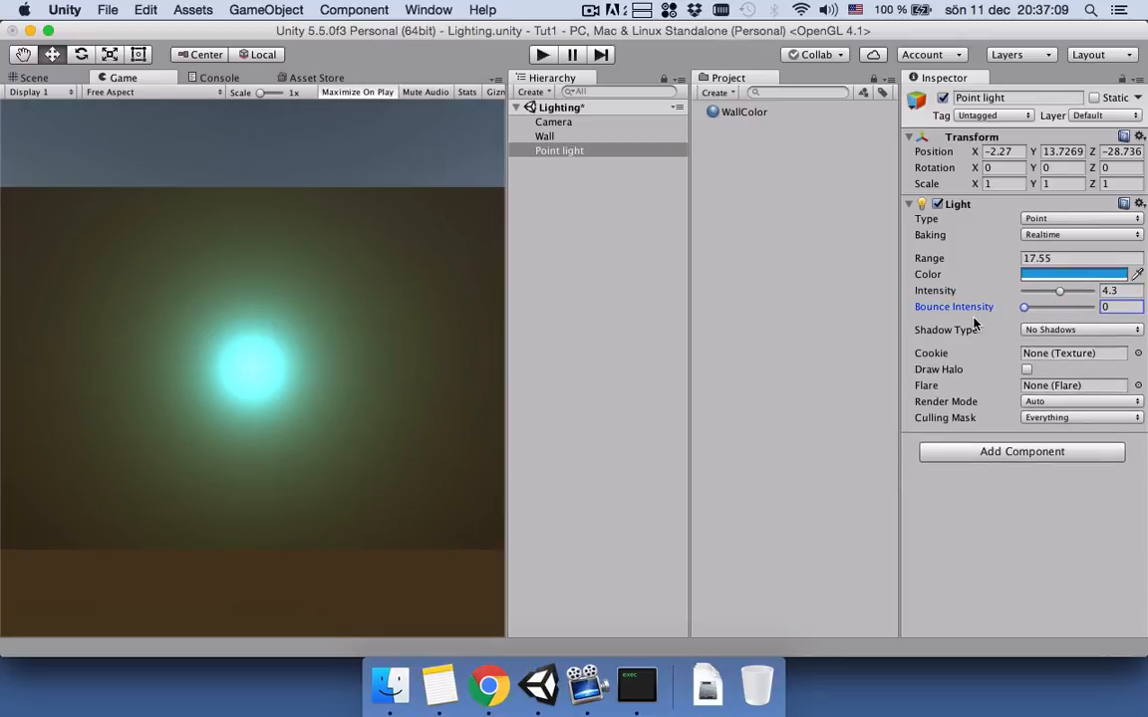
mouse_move(741, 267)
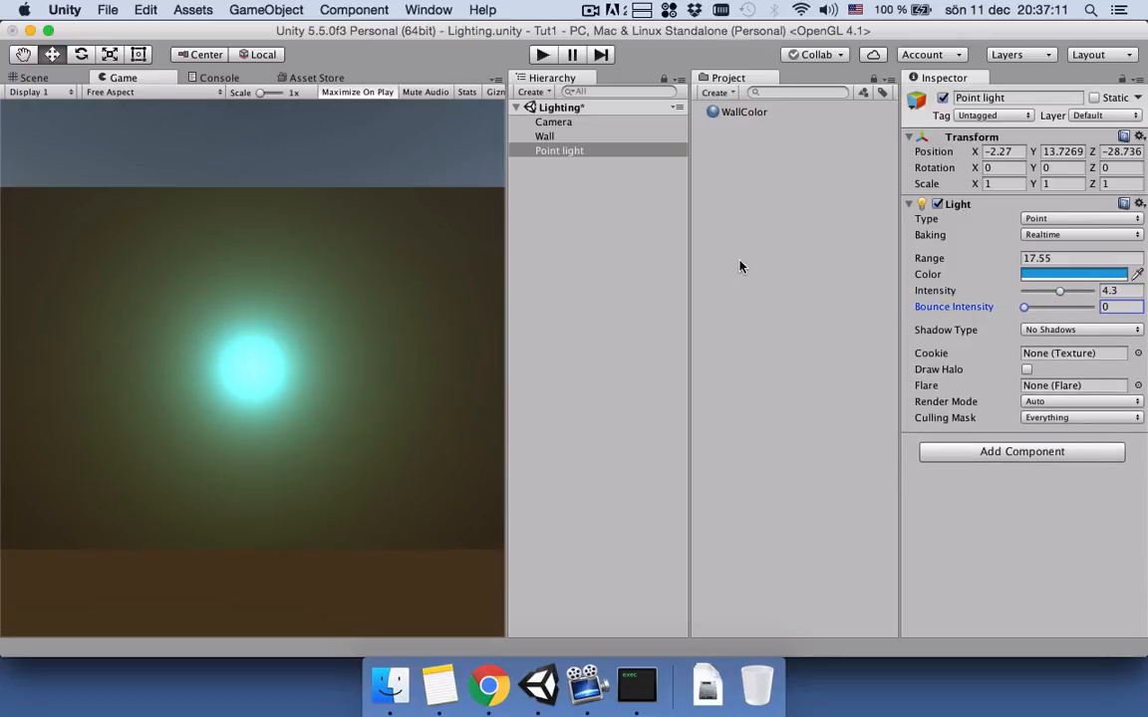
mouse_move(1040, 257)
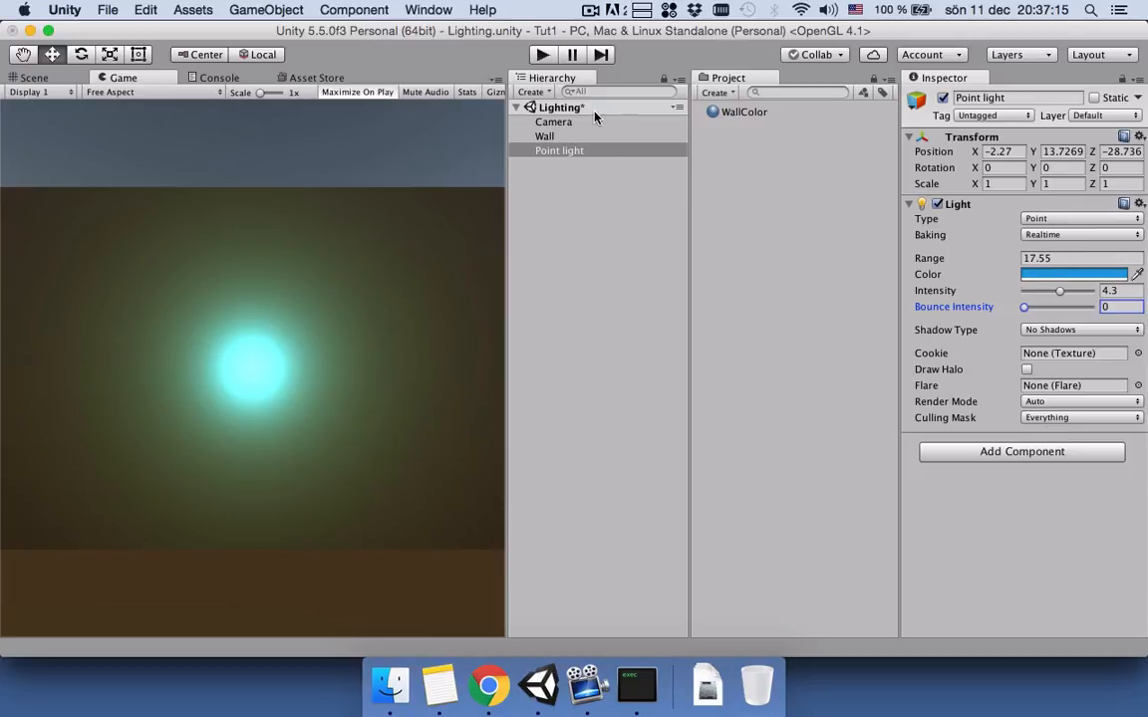
Step: Set the Camera's Clear Flags to Solid Color instead of the skybox
click(554, 121)
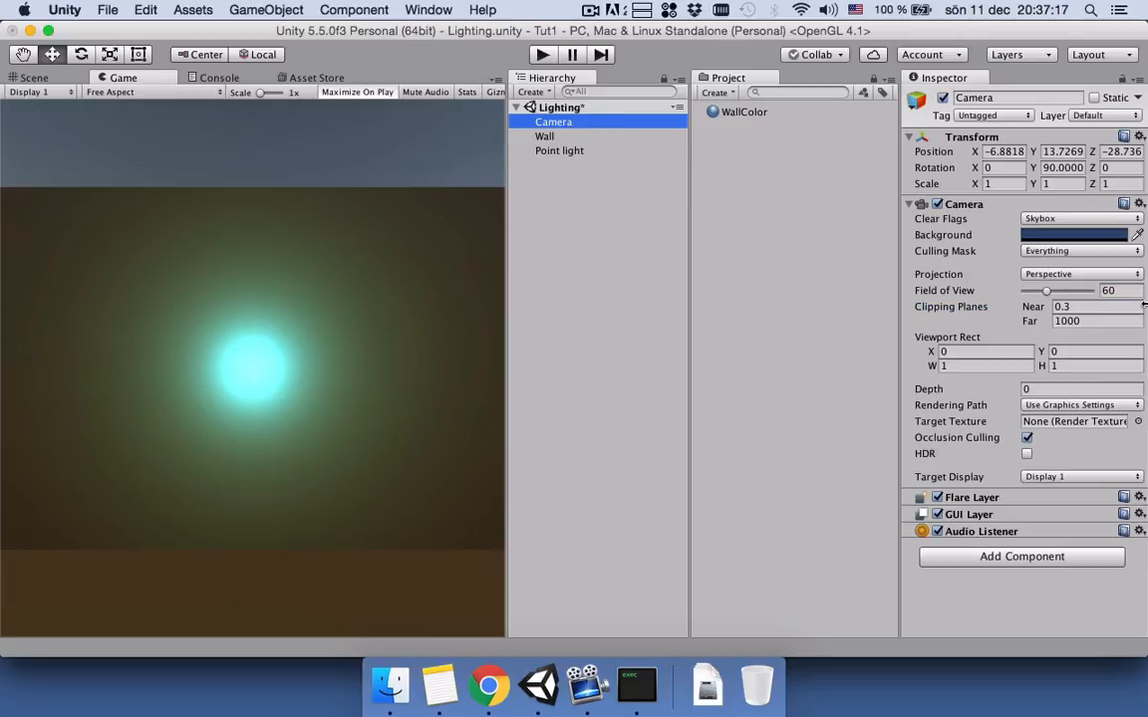
click(1080, 218)
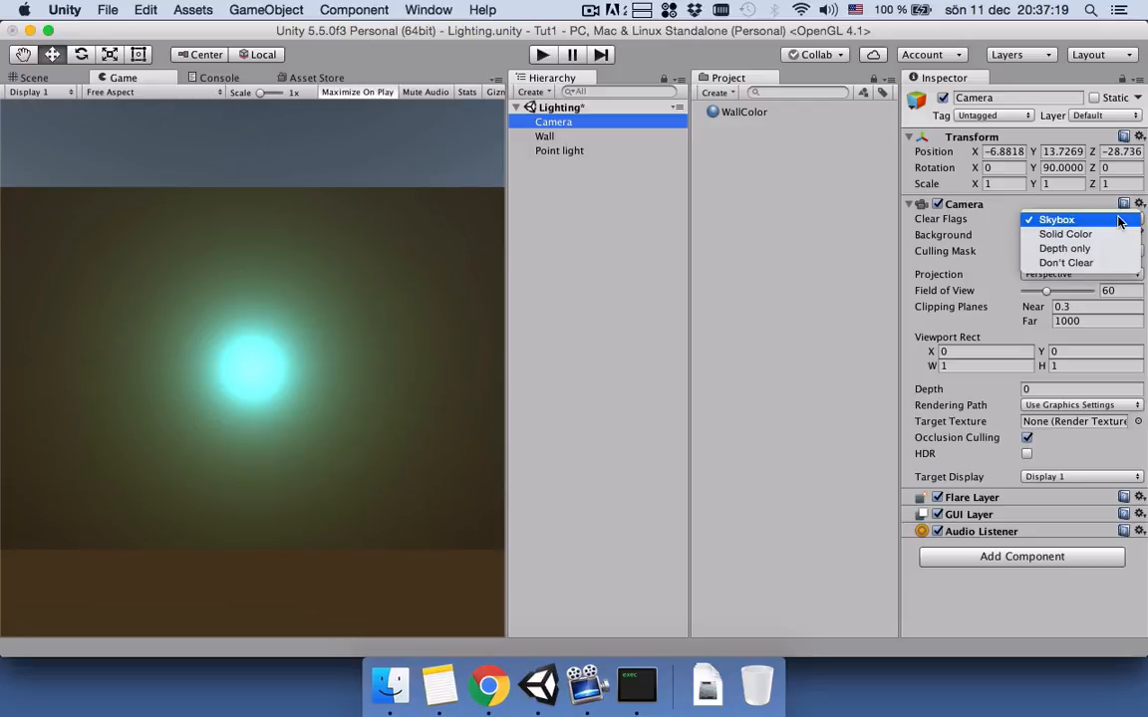
click(1062, 234)
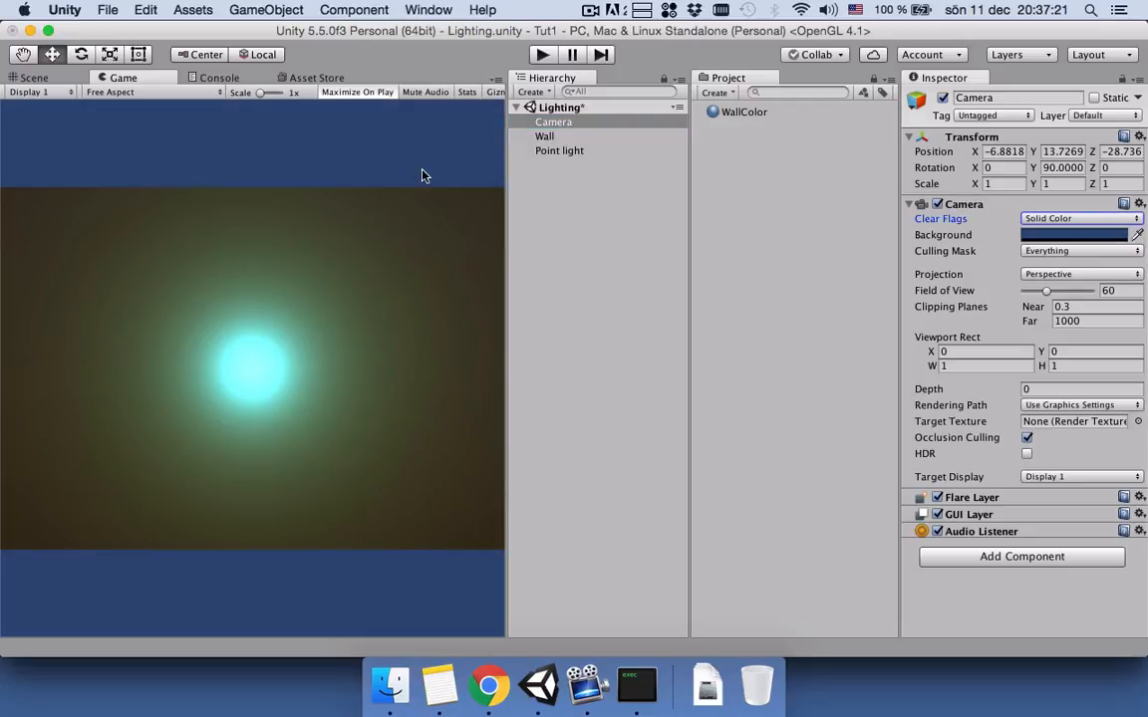
mouse_move(315, 157)
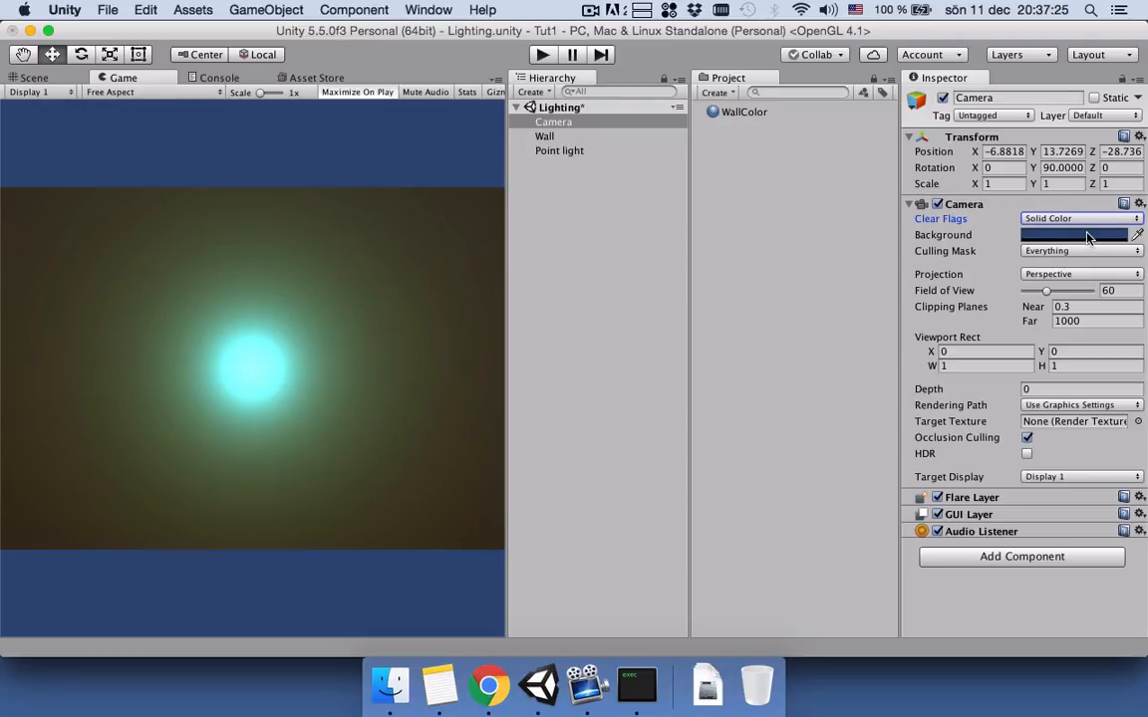
click(1074, 235)
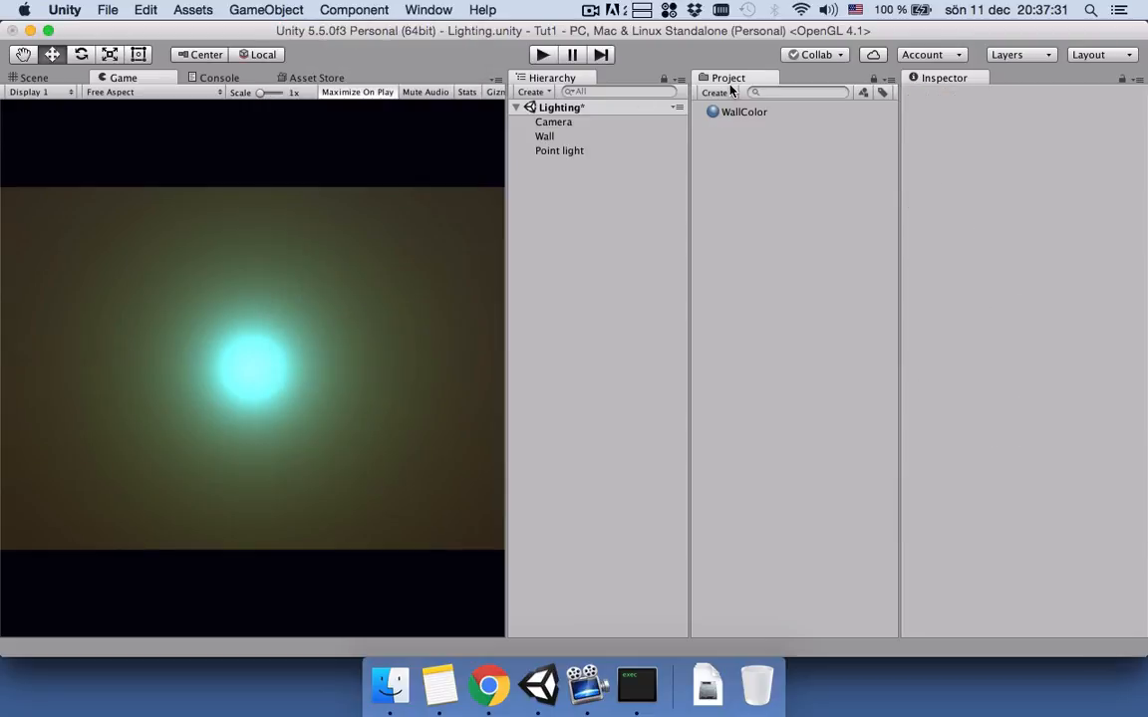
Step: Create a new C# script asset named TurnOffOn
click(714, 92)
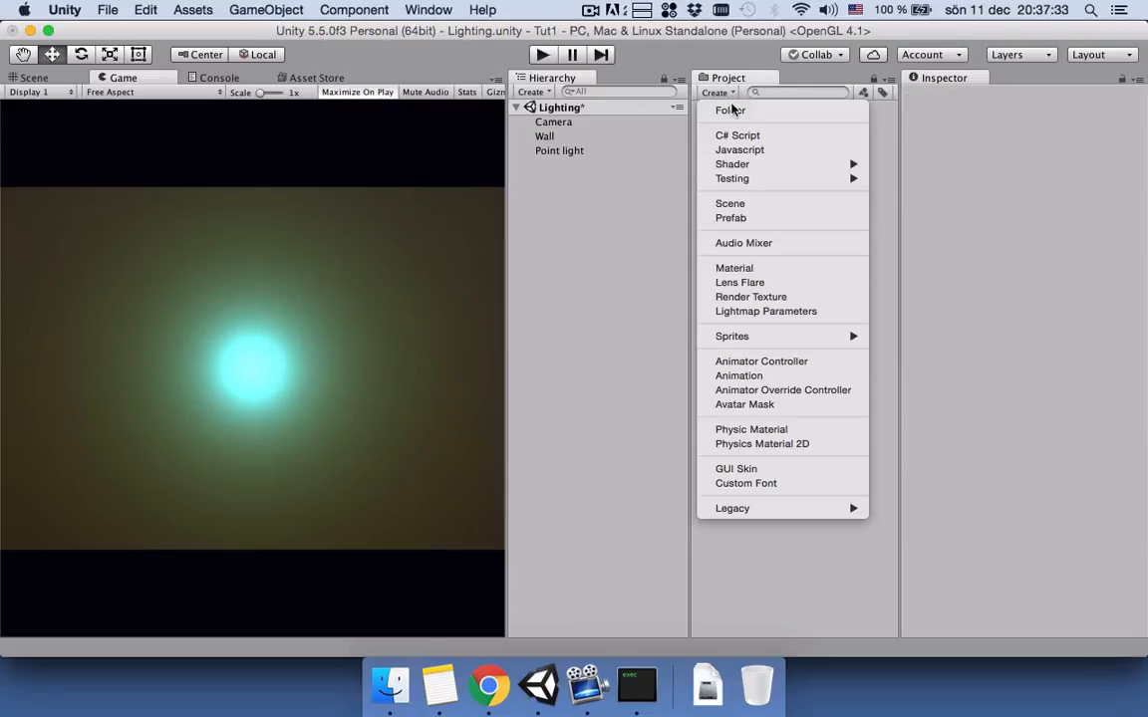
click(734, 135)
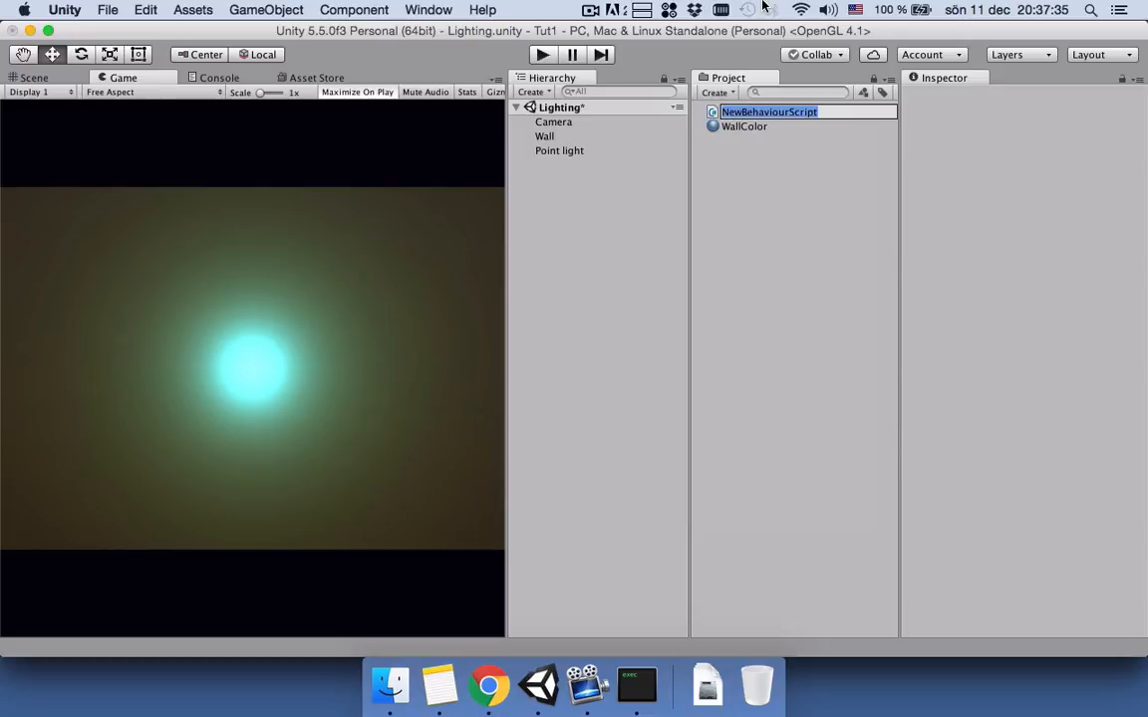
text(T)
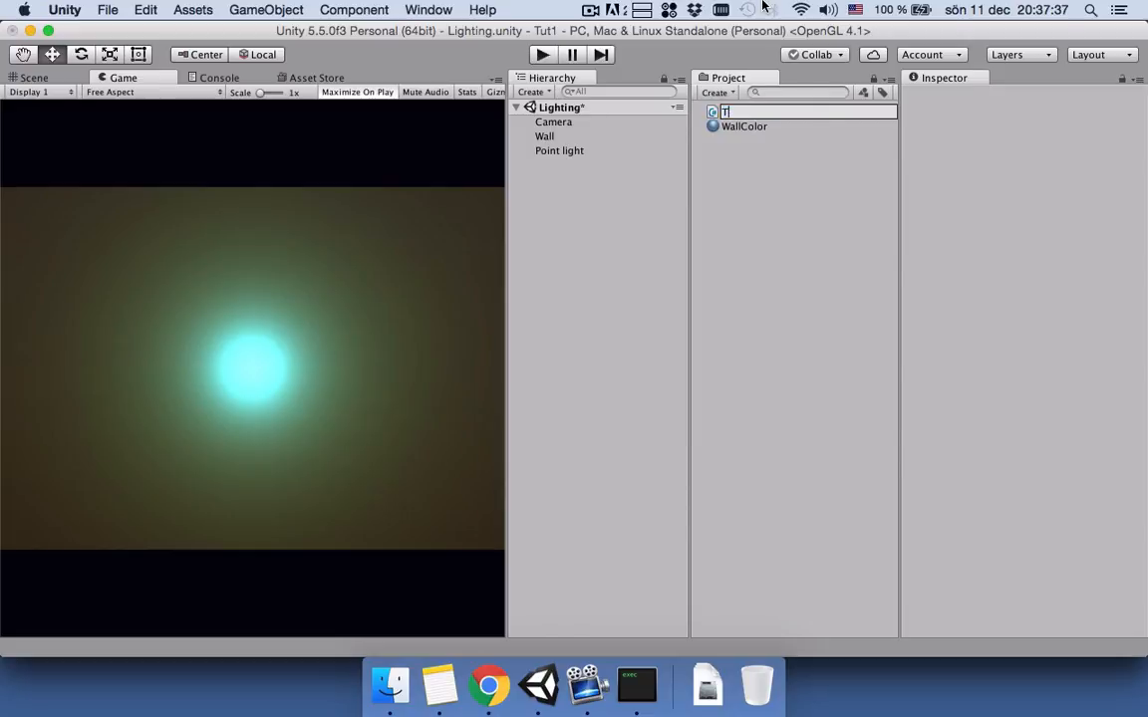
text(urnOffO)
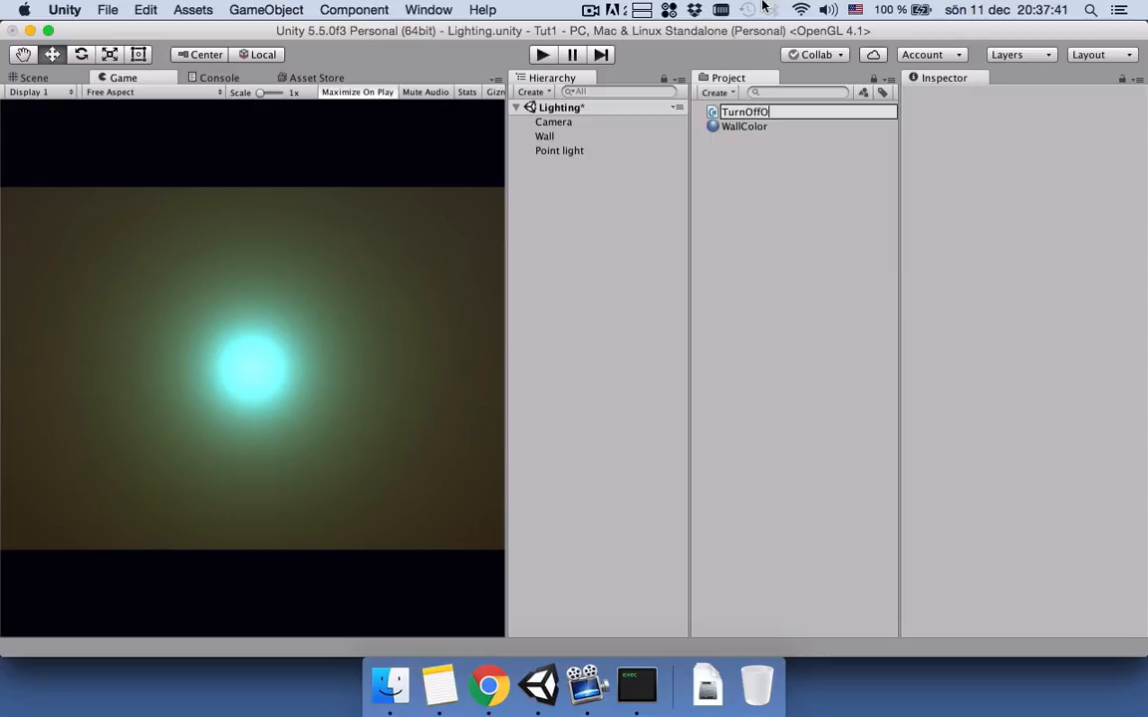
key(Return)
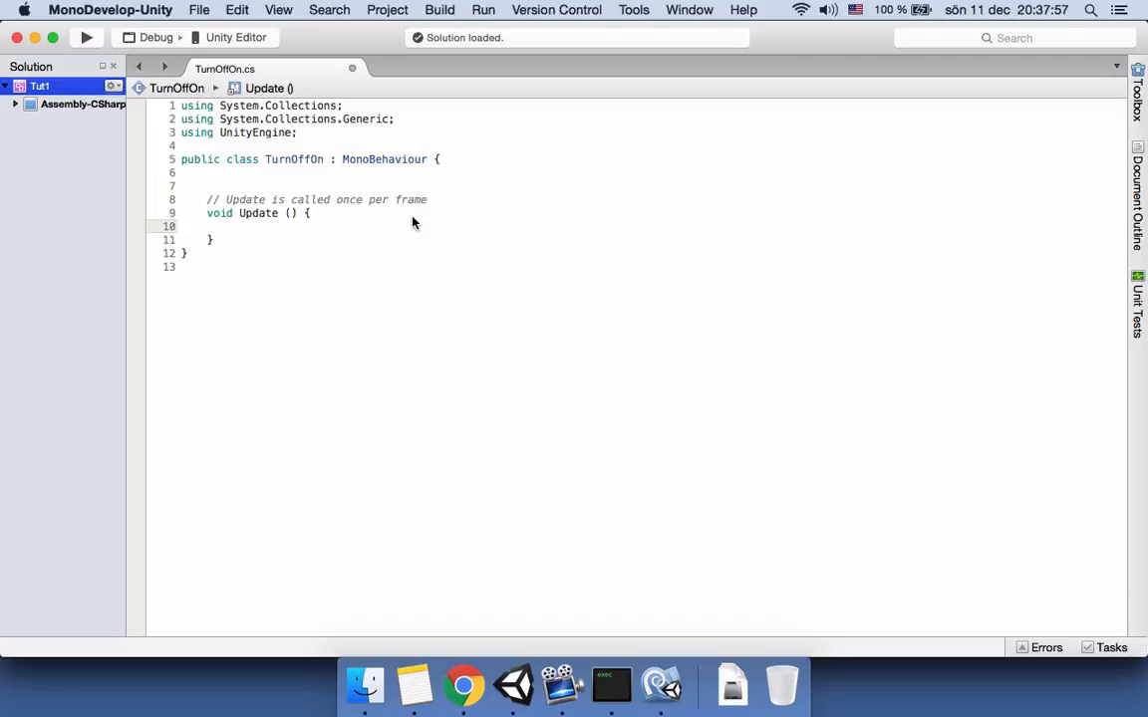
Step: In Update(), write the condition if (Input.GetKey (KeyCode.UpArrow))
click(235, 227)
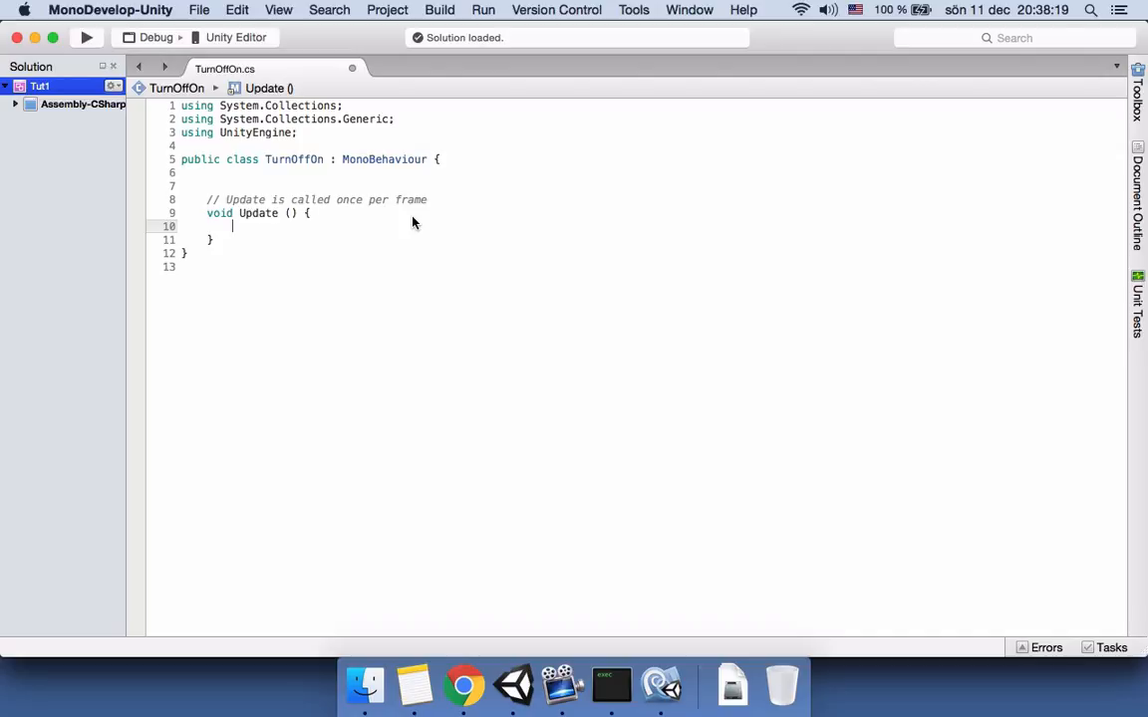
text(if)
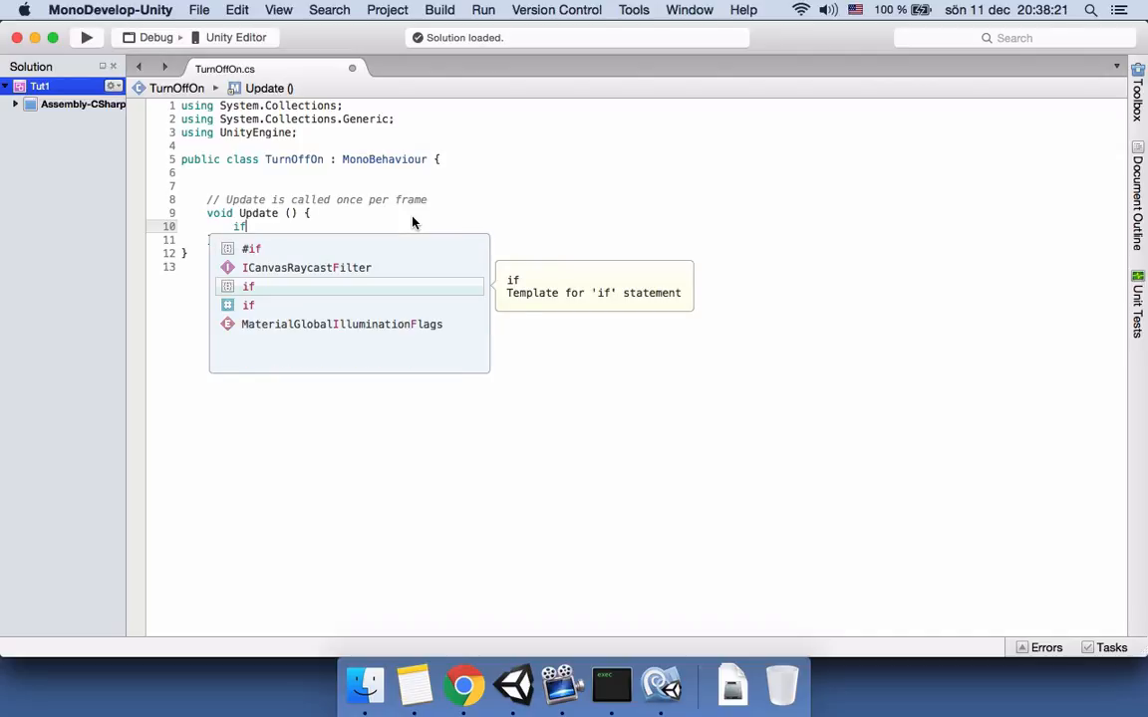
text((In)
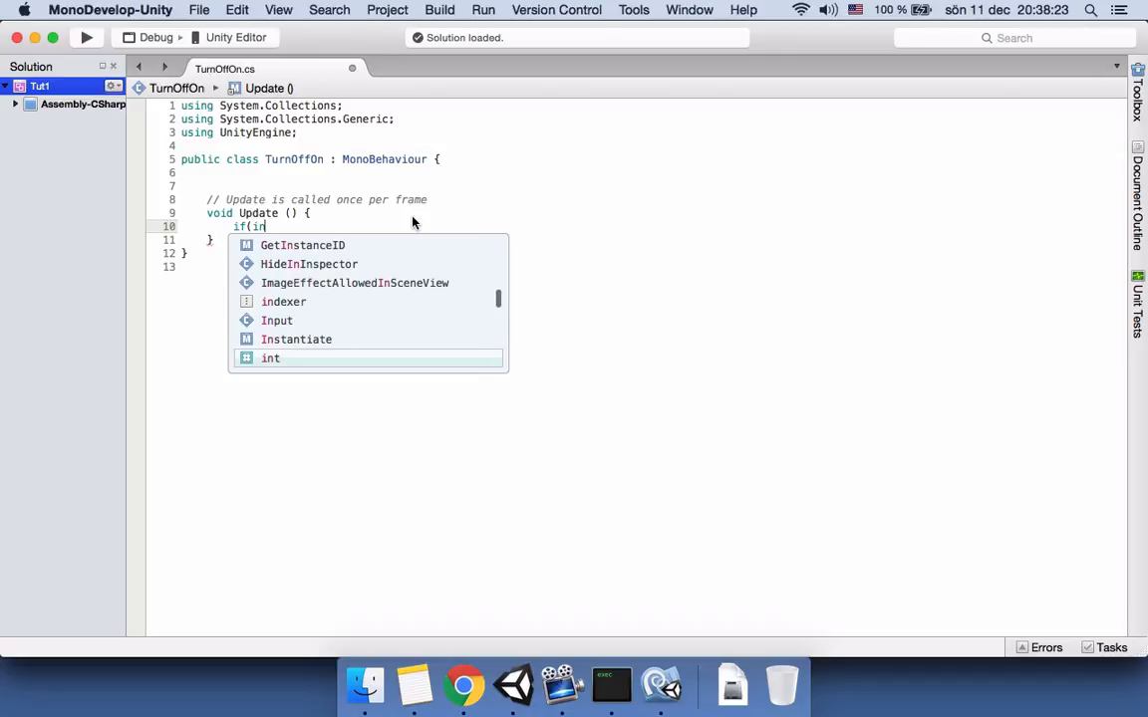
text(put.)
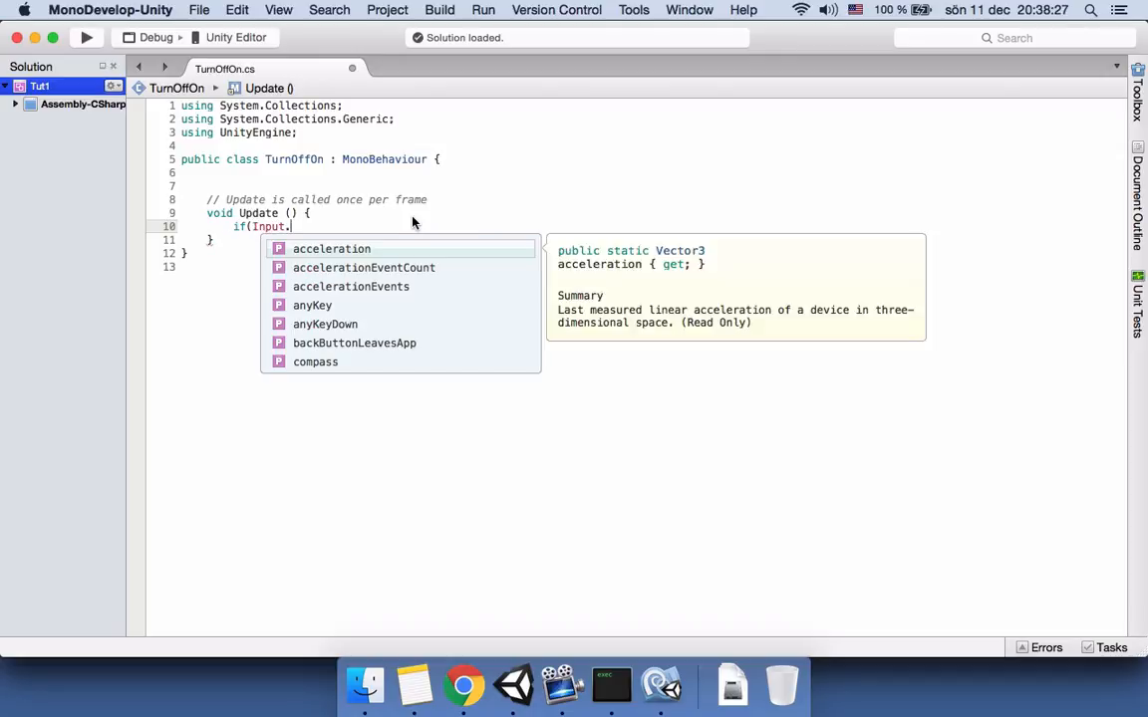
text(getk)
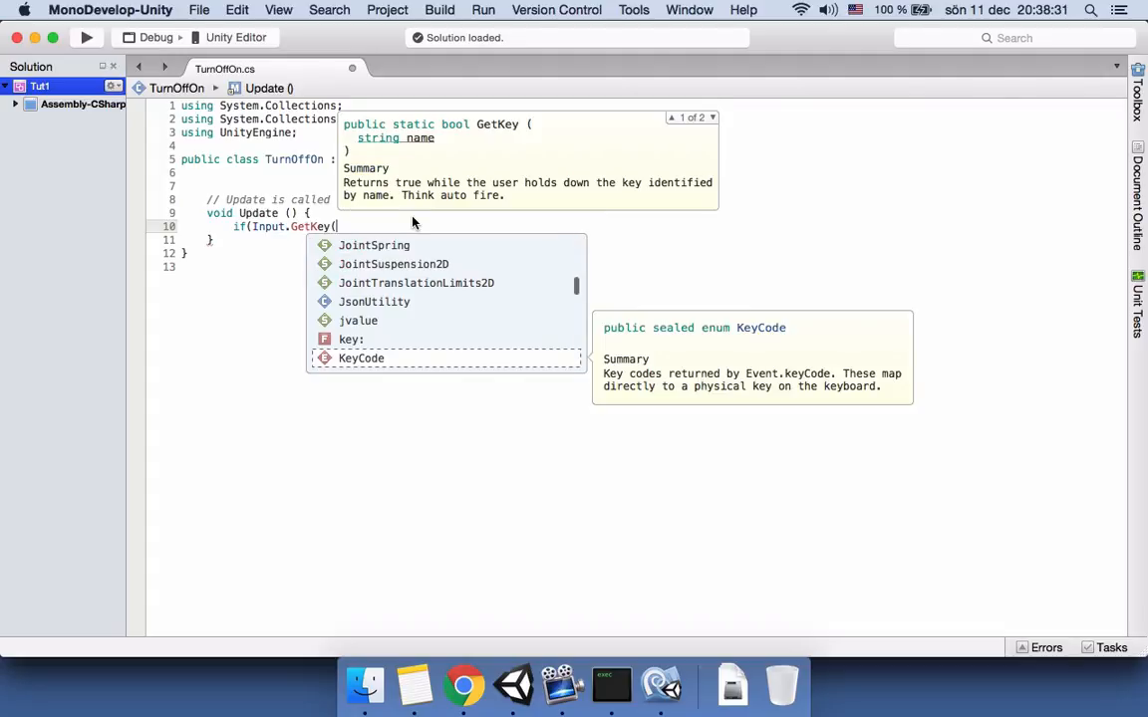
text(keyco)
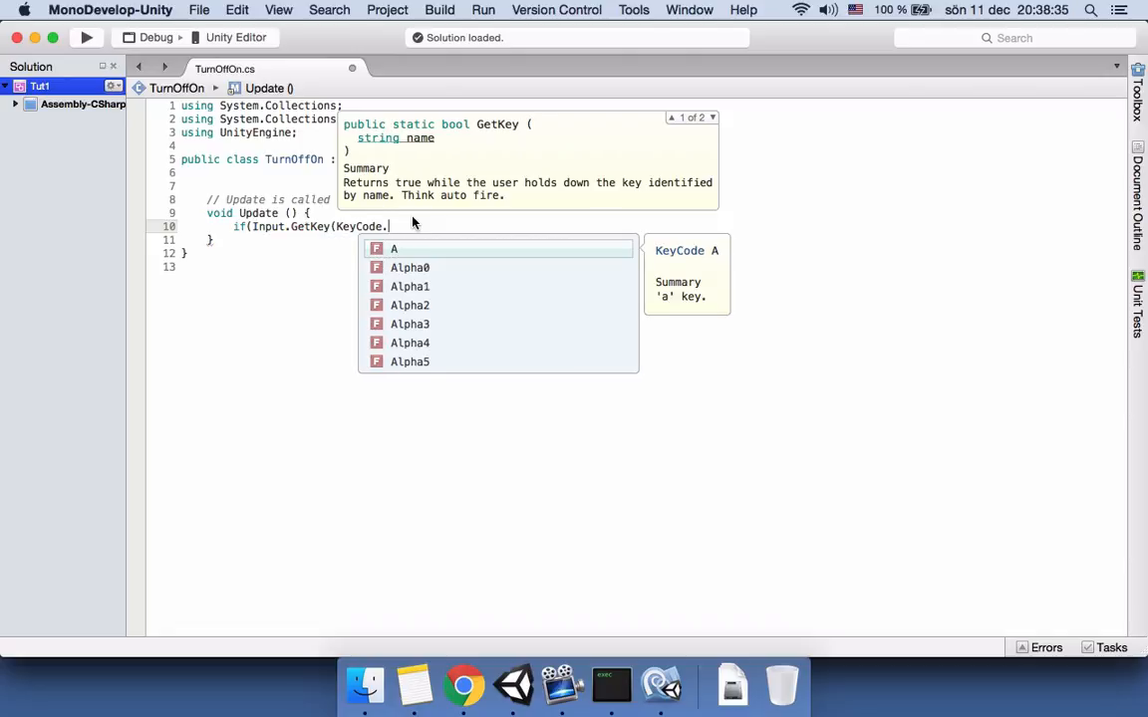
text(UpArrow)))
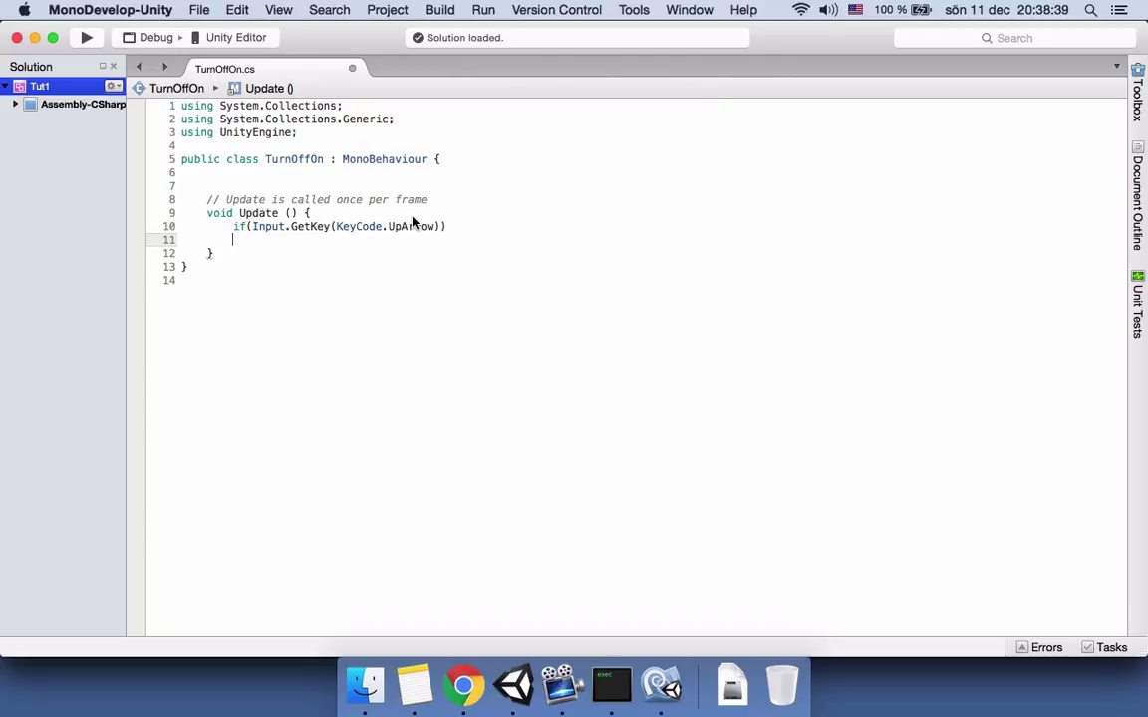
Step: Complete the line with this.GetComponent<Light> ().enabled = true;
text(this.get)
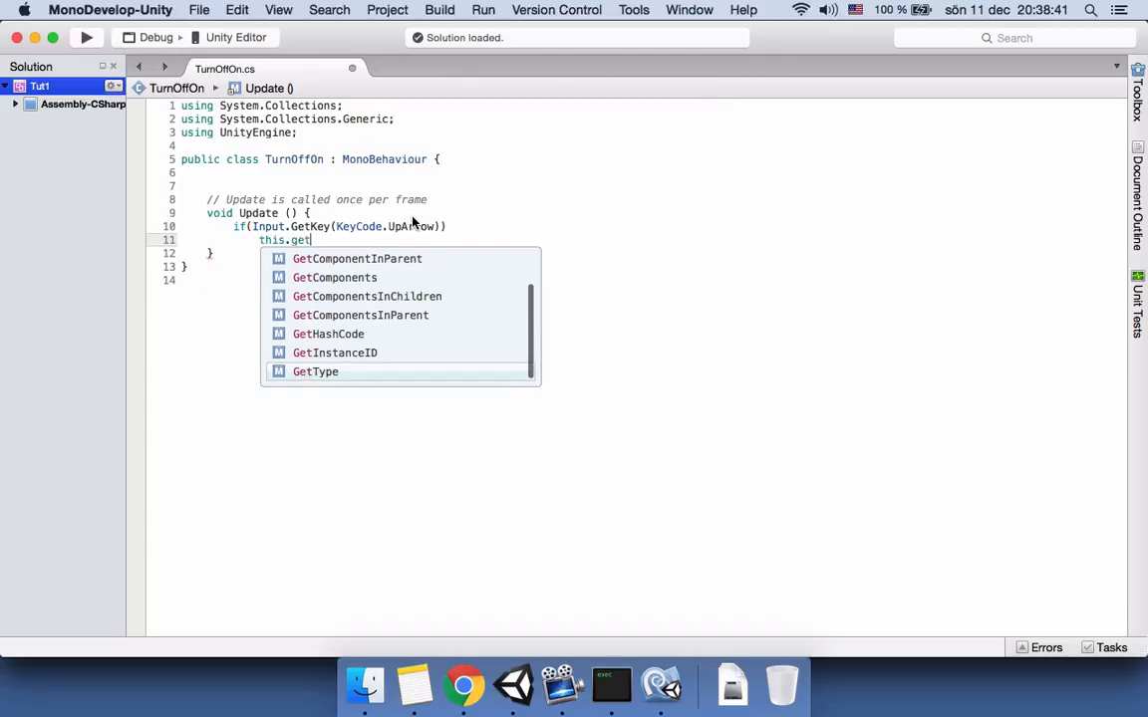
text(Component<)
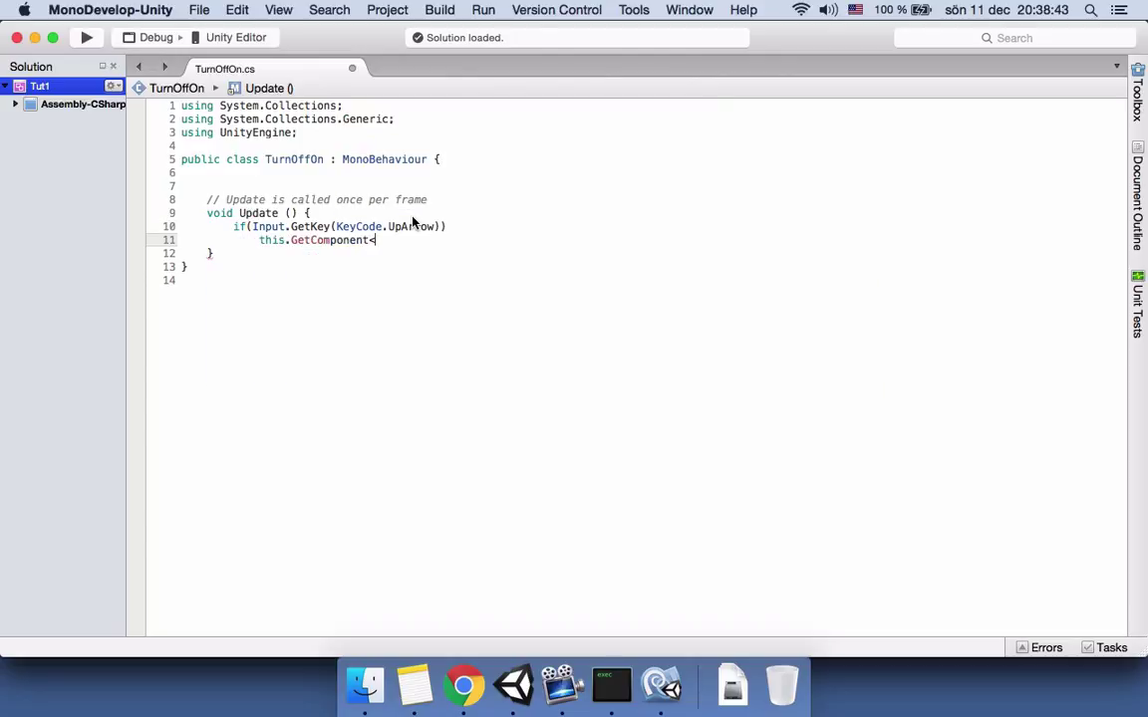
text(<Light>().enabled=)
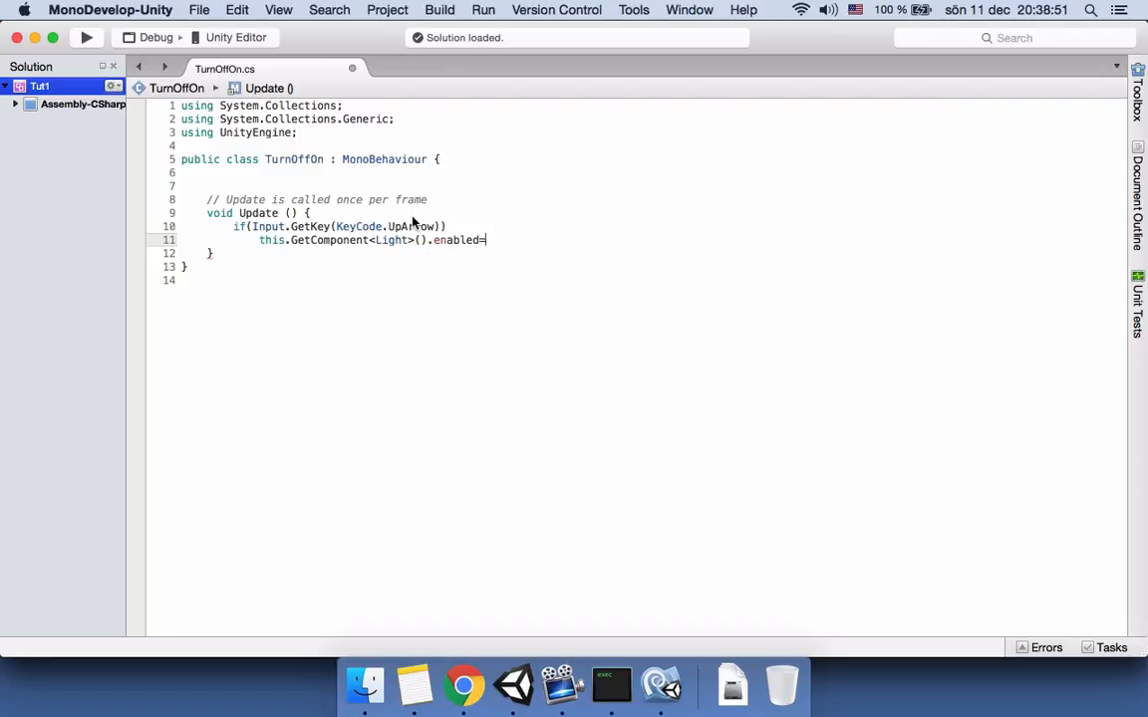
mouse_move(627, 227)
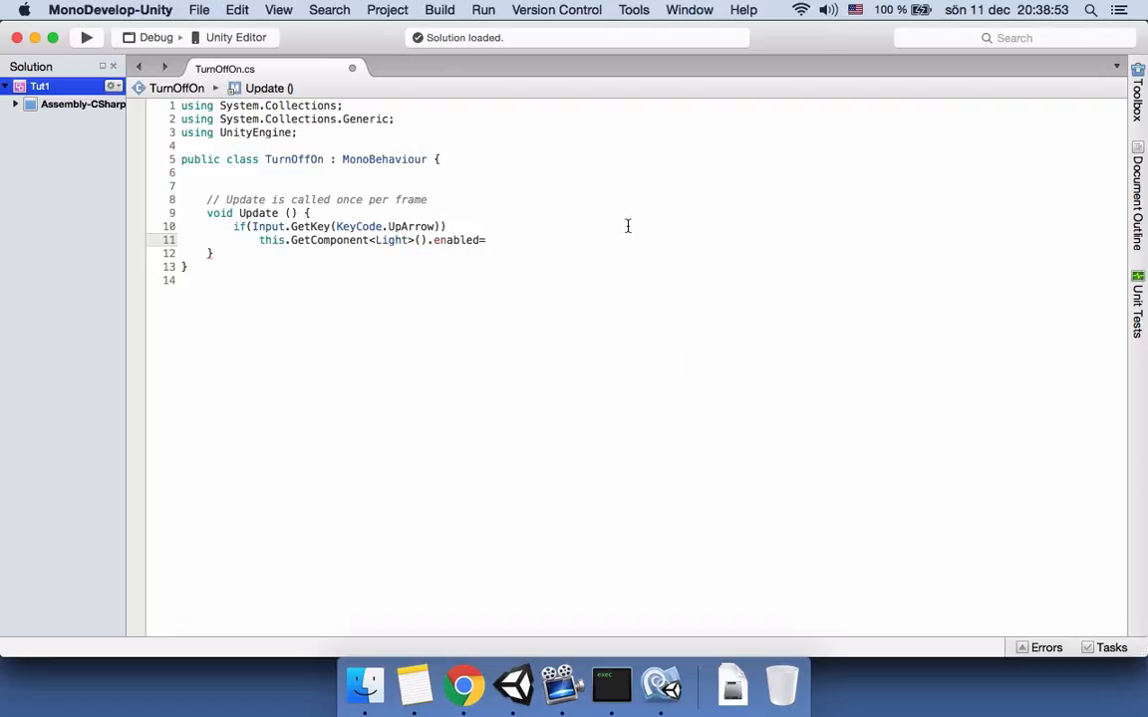
text(tru)
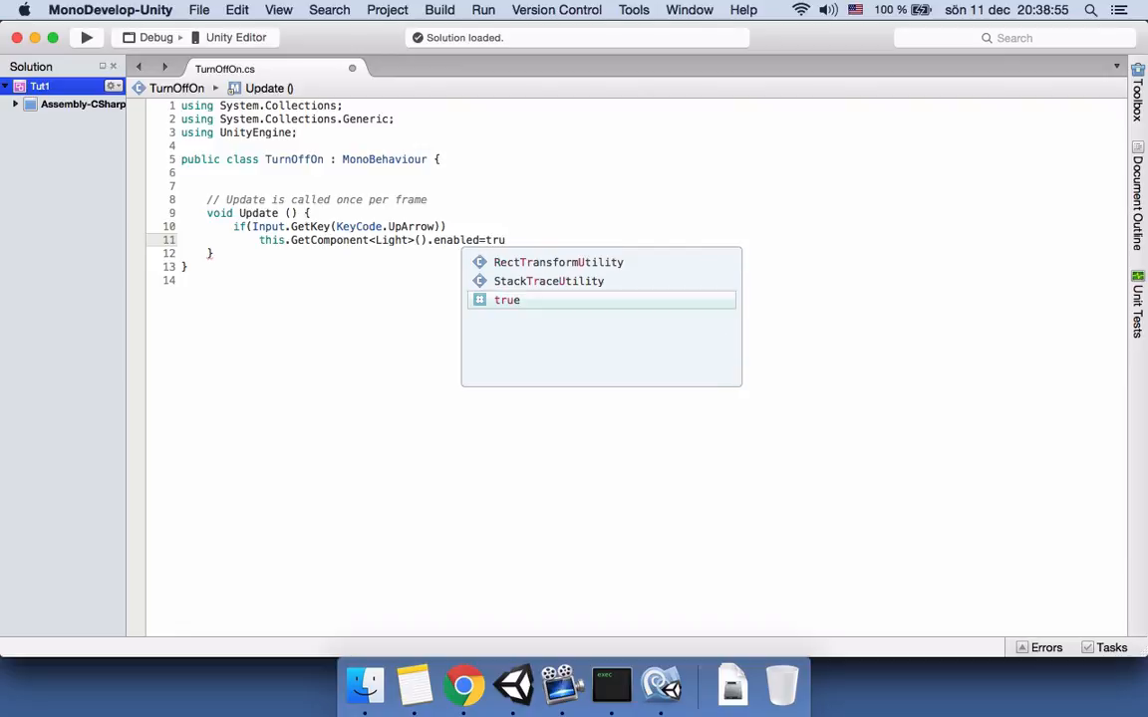
key(Return)
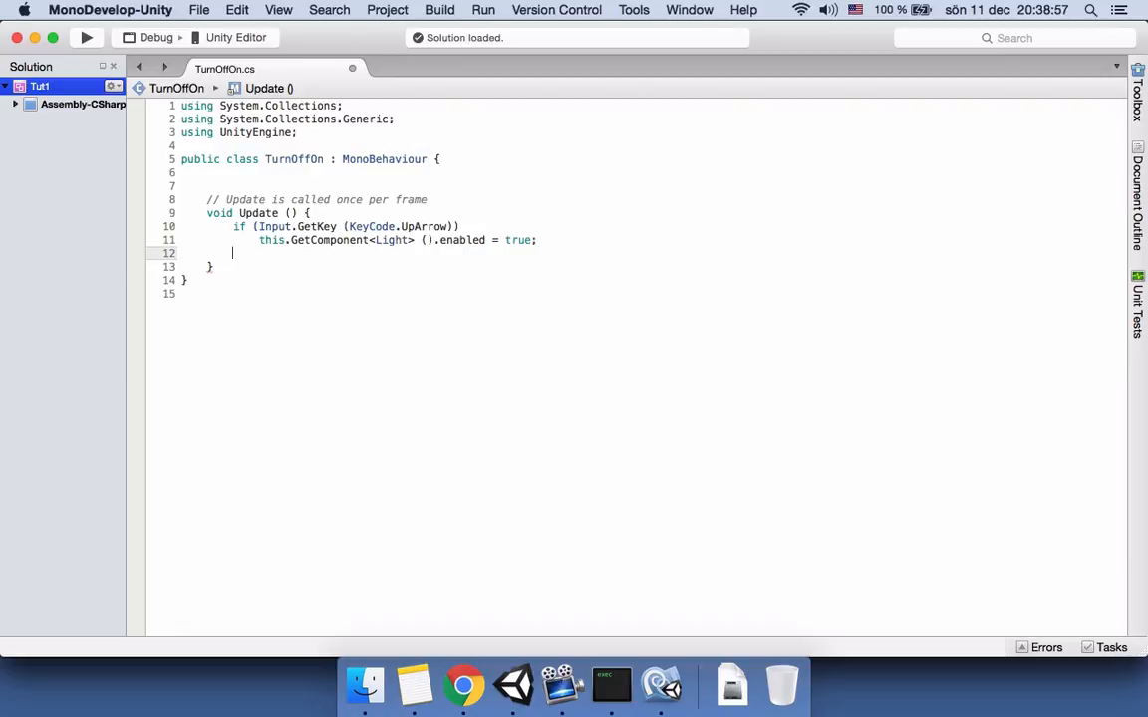
Step: Write if (Input.GetKey (KeyCode.DownArrow)) this.GetComponent<Light> ().enabled = false;
text(if)
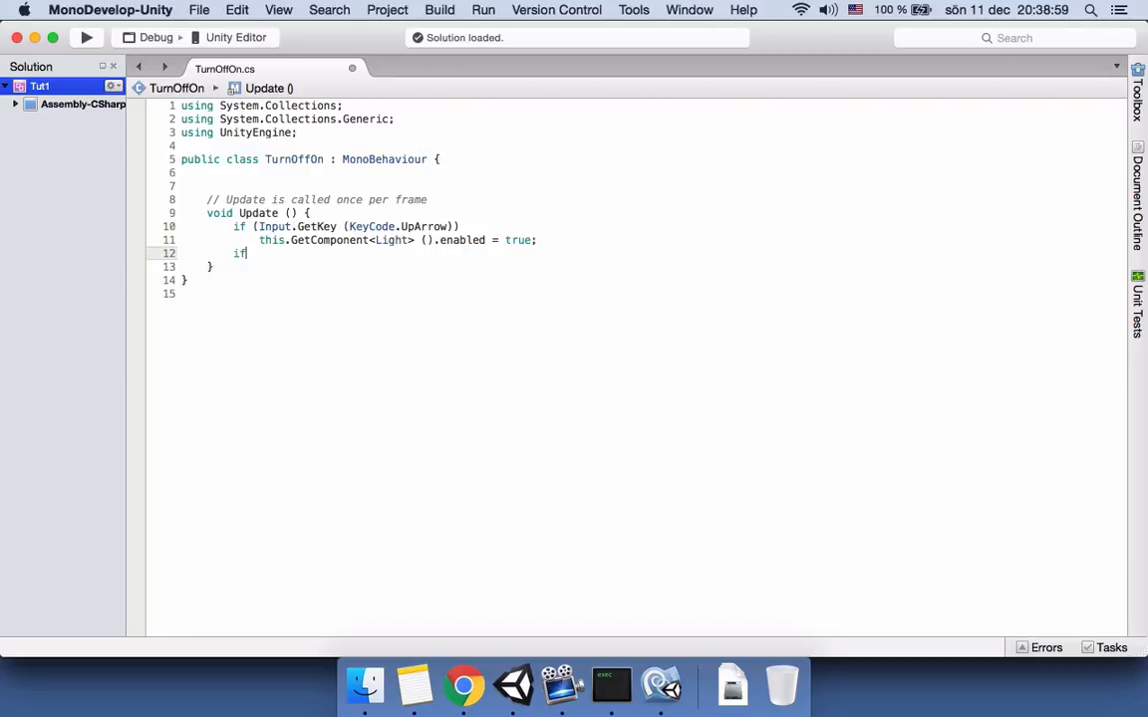
text((Input.g)
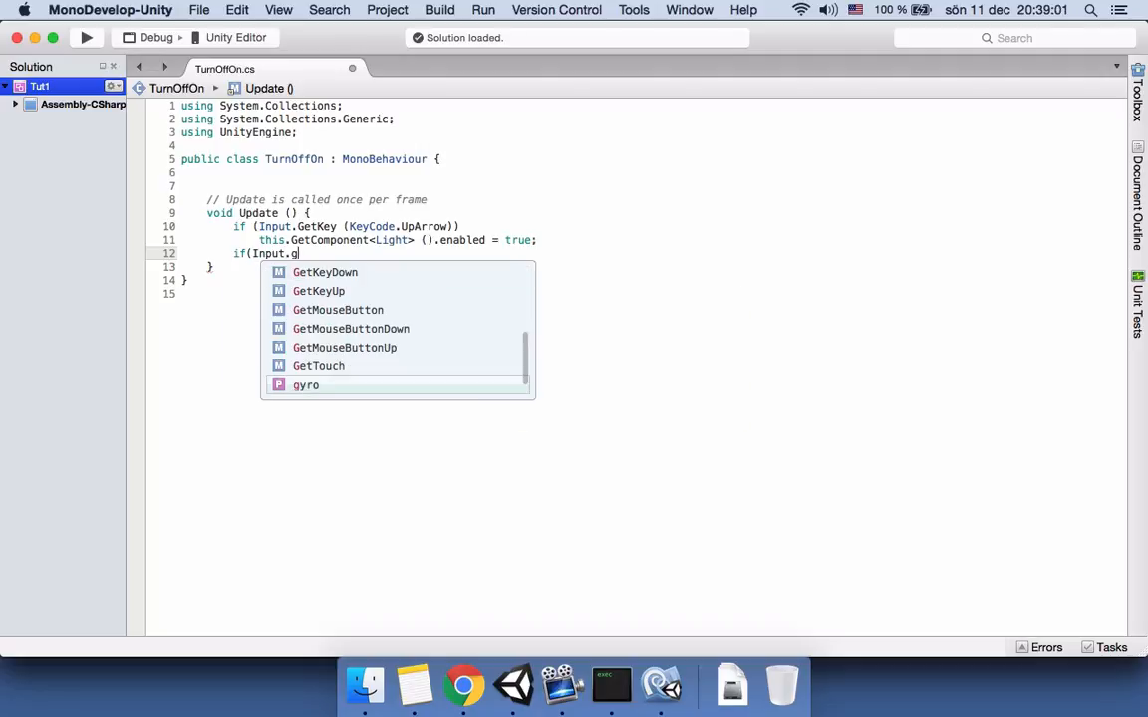
text(etkey()
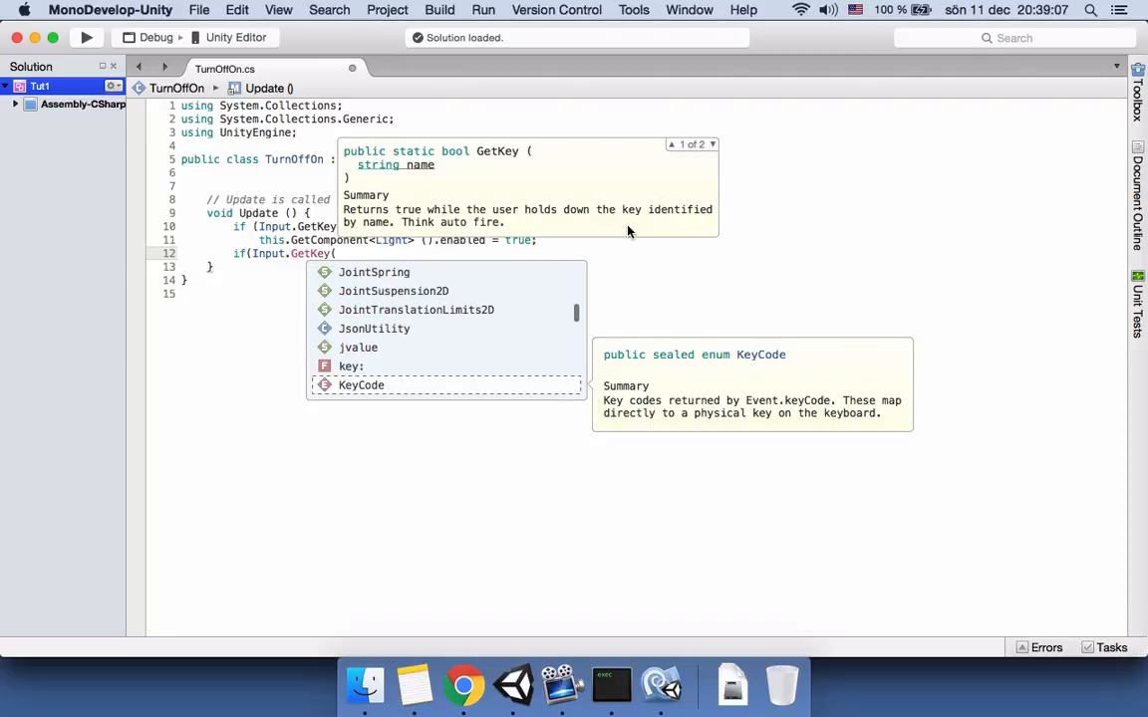
text(key)
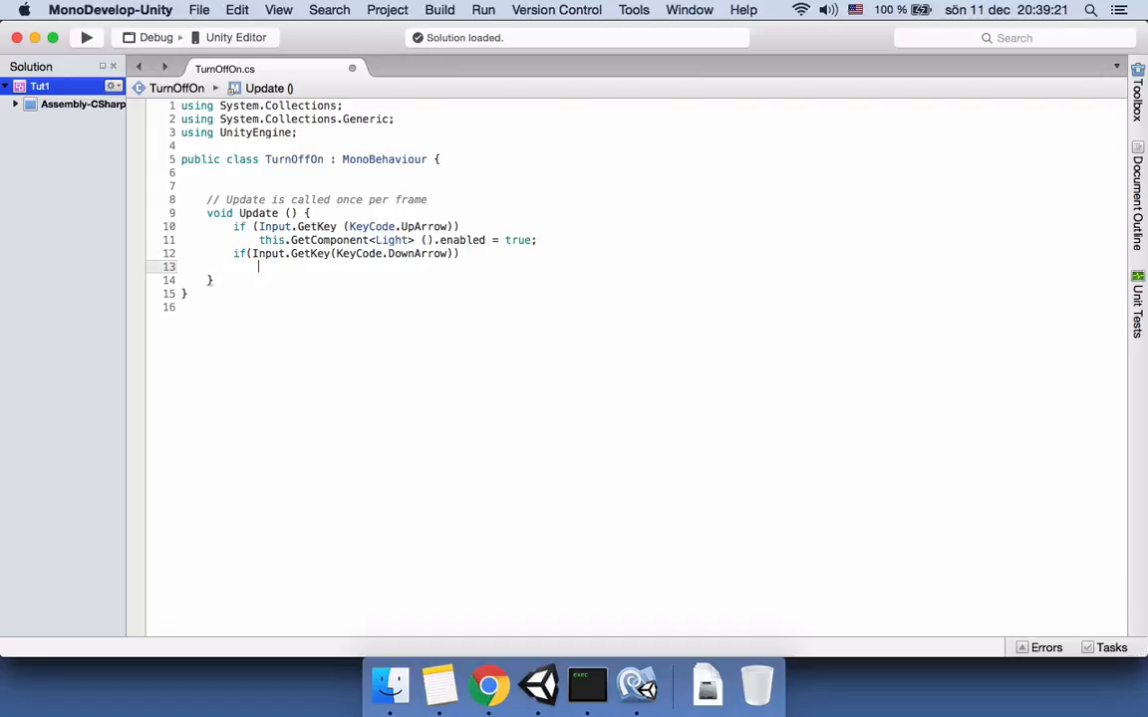
text(this.ge)
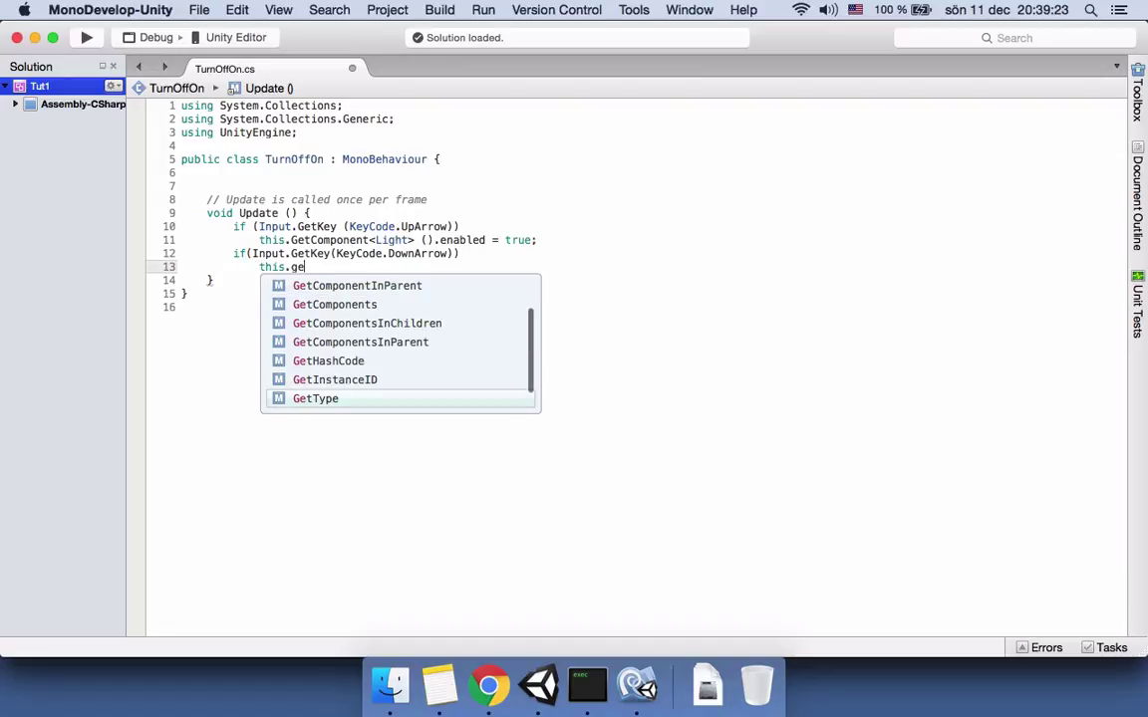
text(com)
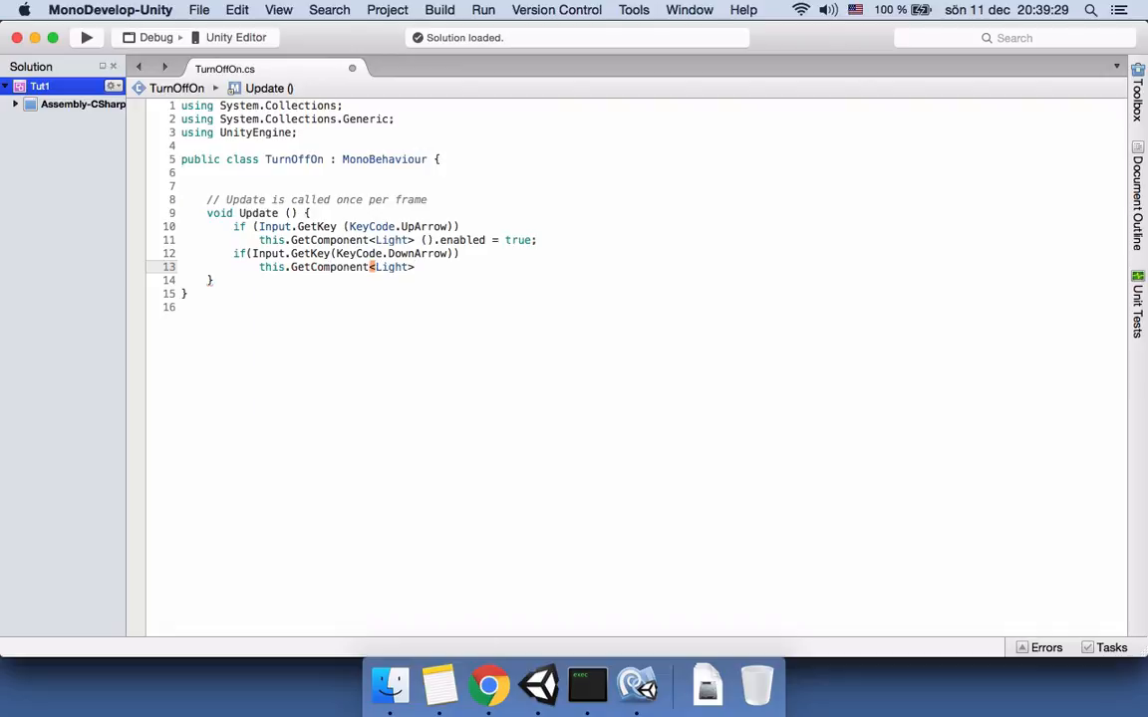
text(.enabled=)
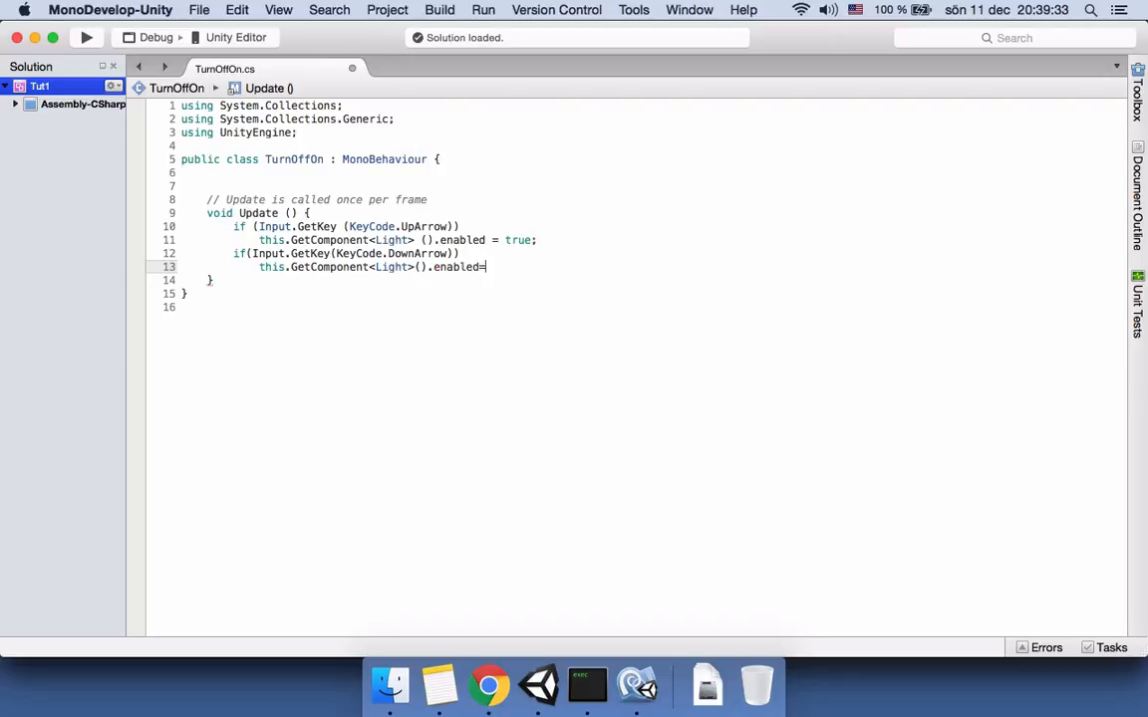
text(false;)
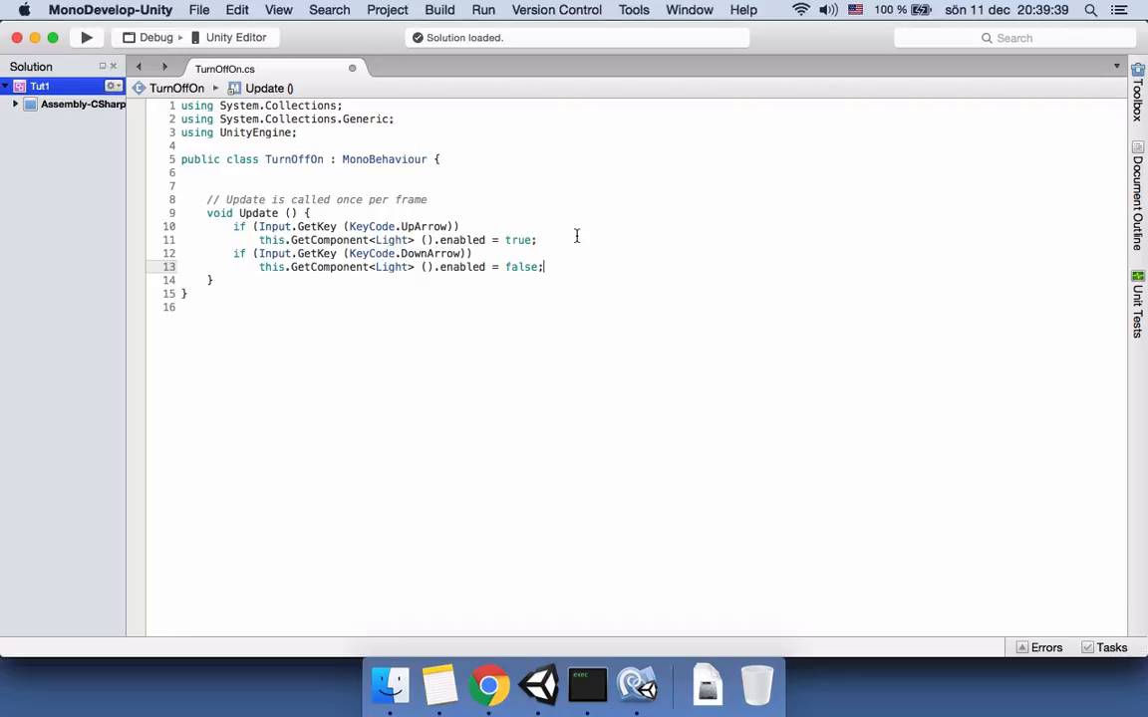
mouse_move(658, 249)
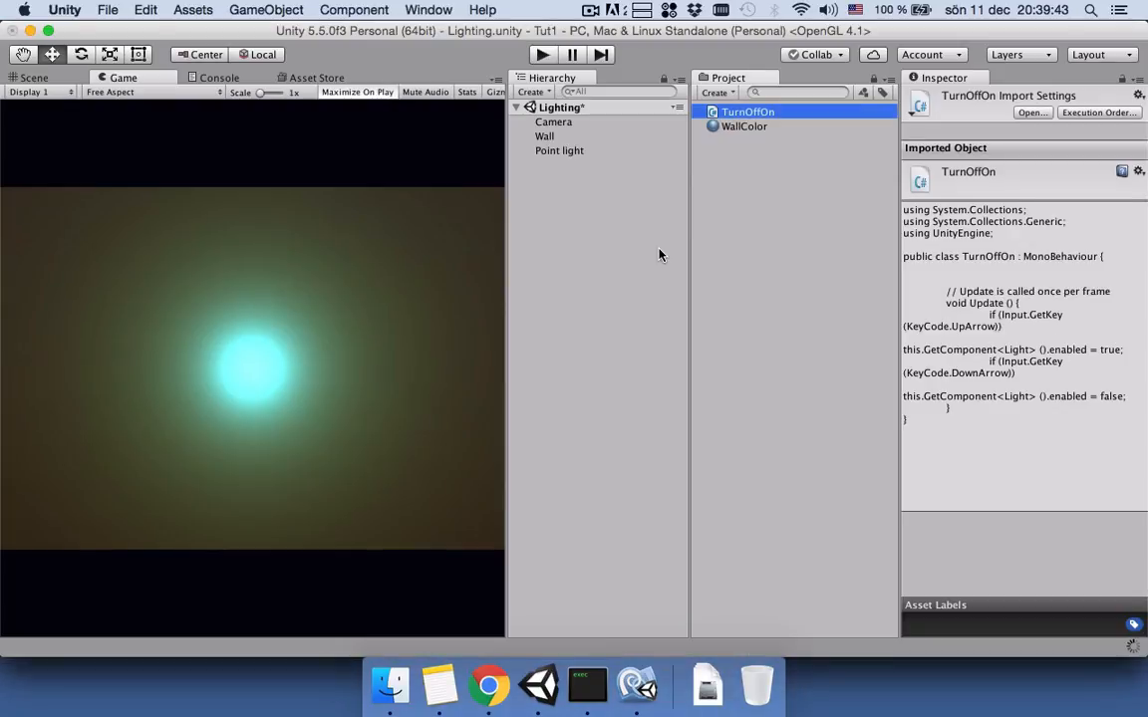
mouse_move(618, 155)
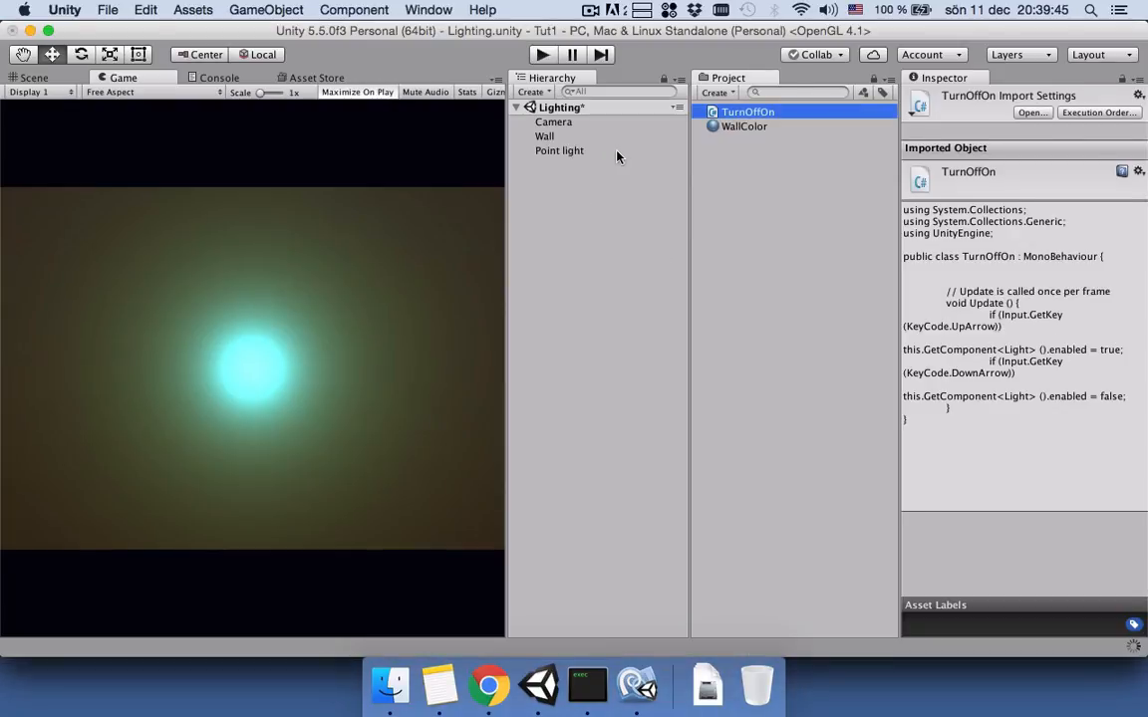
Step: Select the Point Light to show the TurnOffOn script attached as a component
click(558, 151)
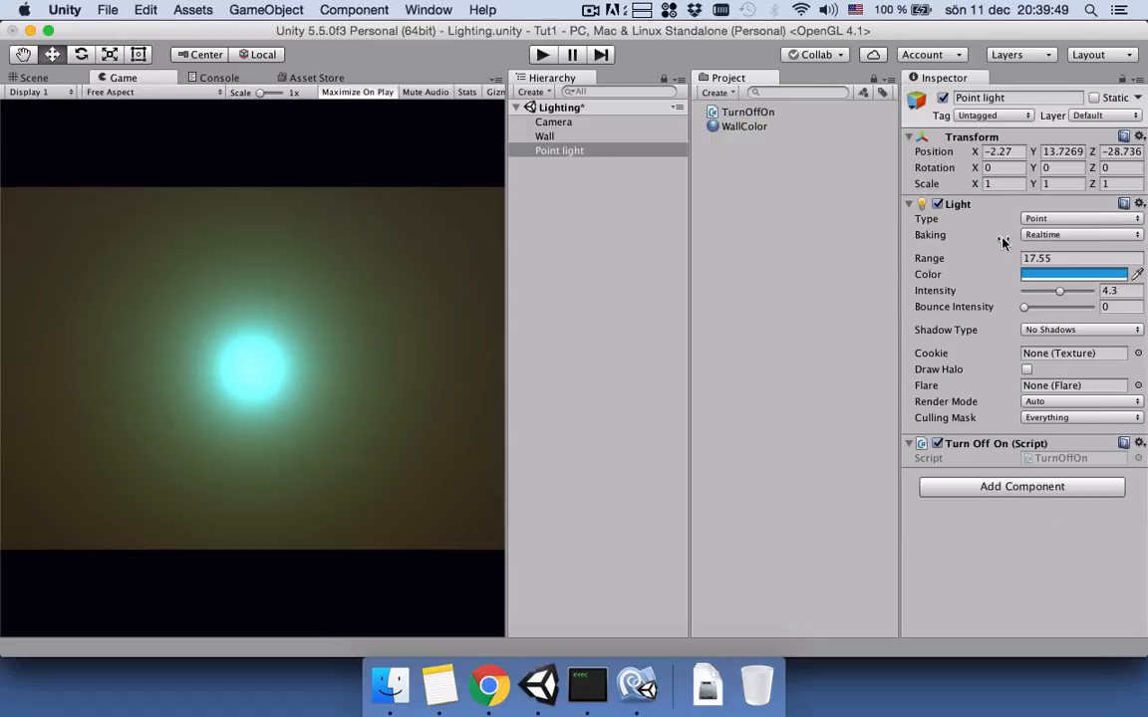
mouse_move(628, 215)
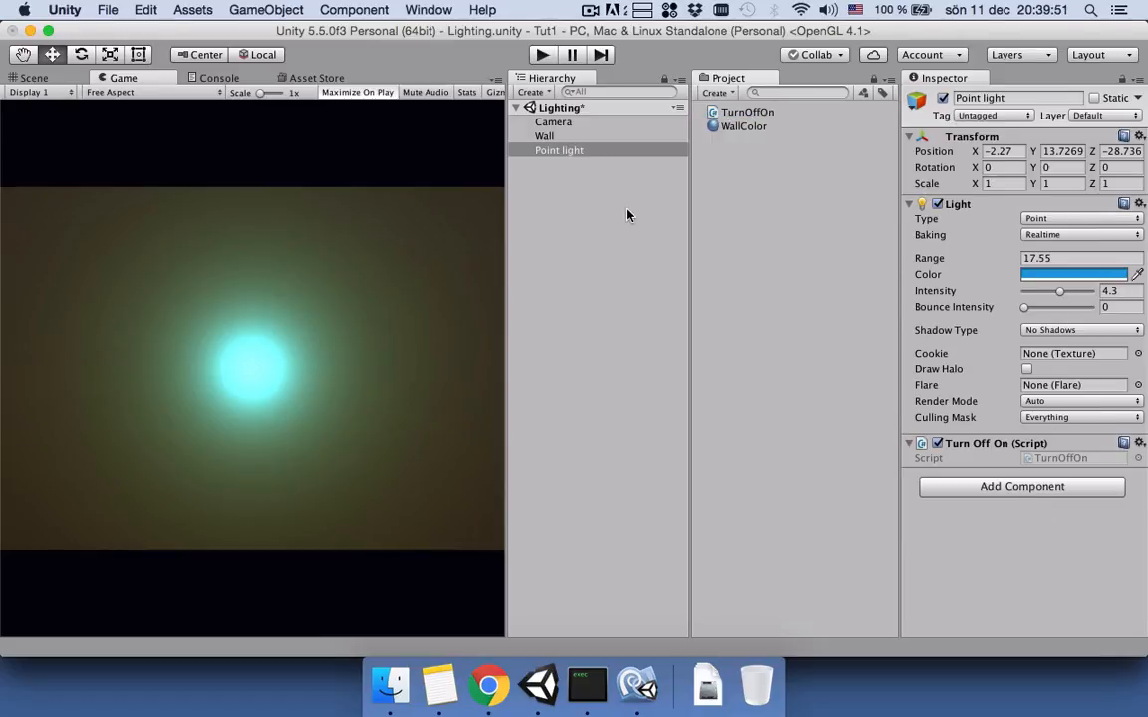
mouse_move(581, 175)
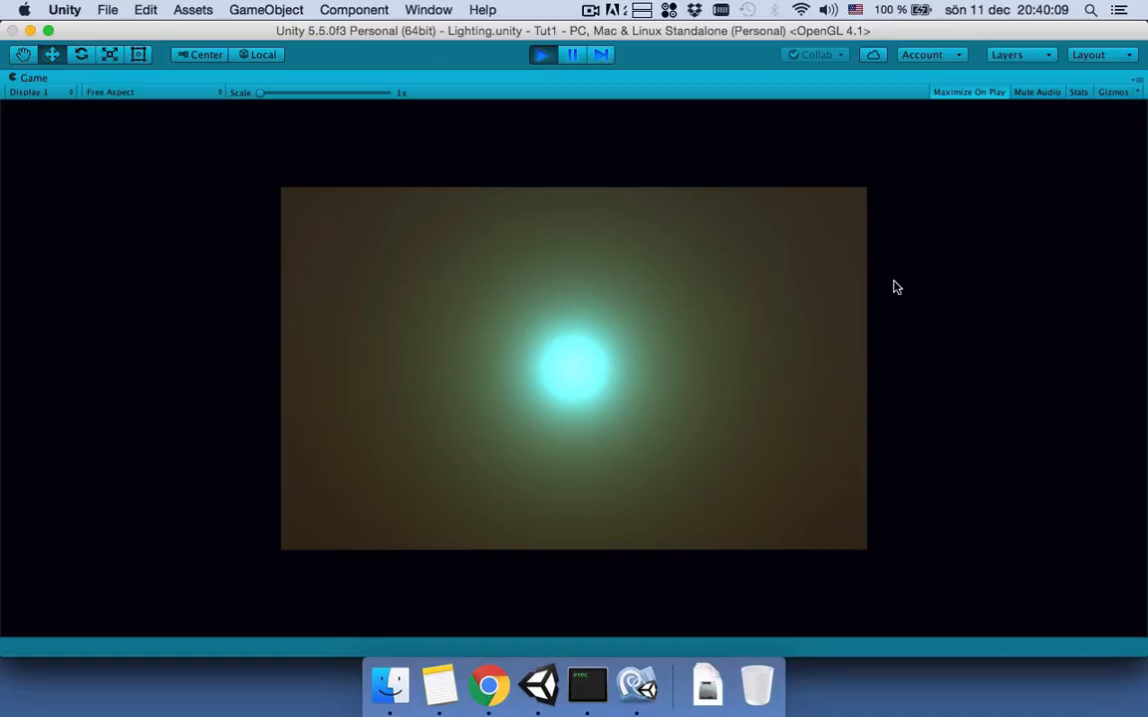
mouse_move(1012, 331)
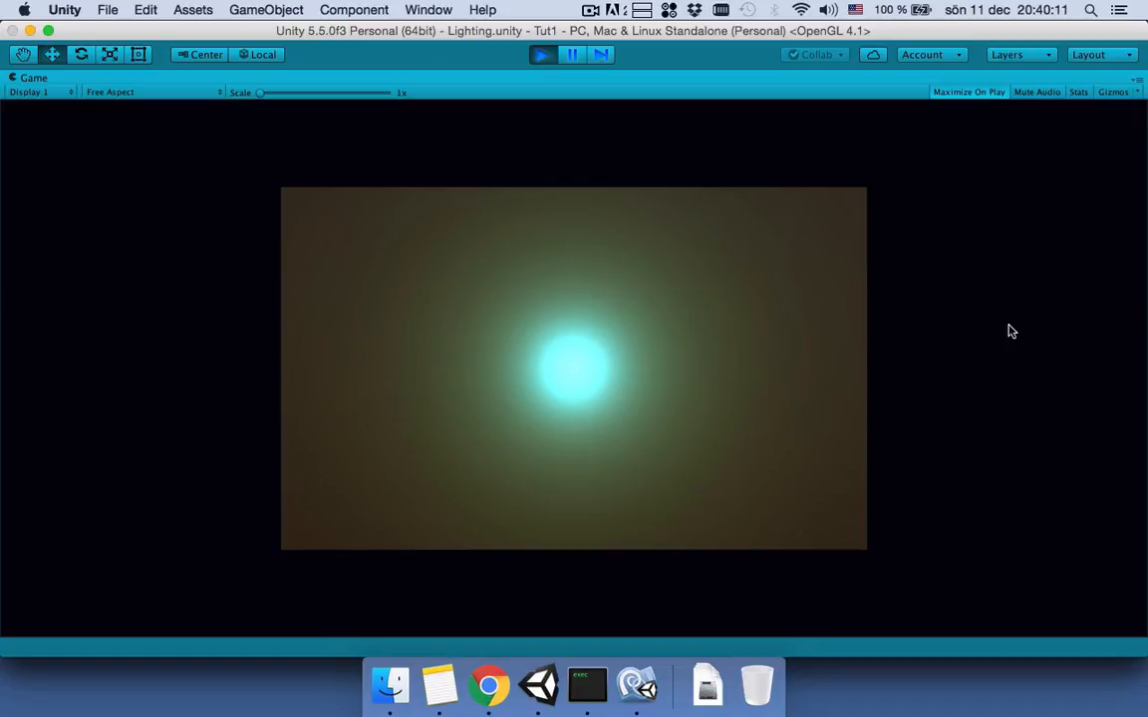